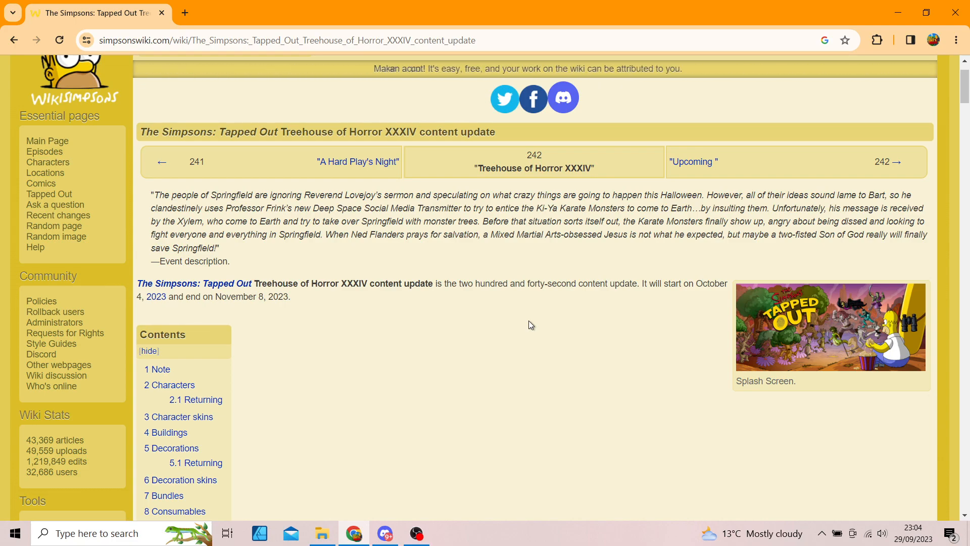
View the splash screen image, then scroll the article to the Taekwon Dracula and Kung Fu Werewolf characters.
left_click(831, 328)
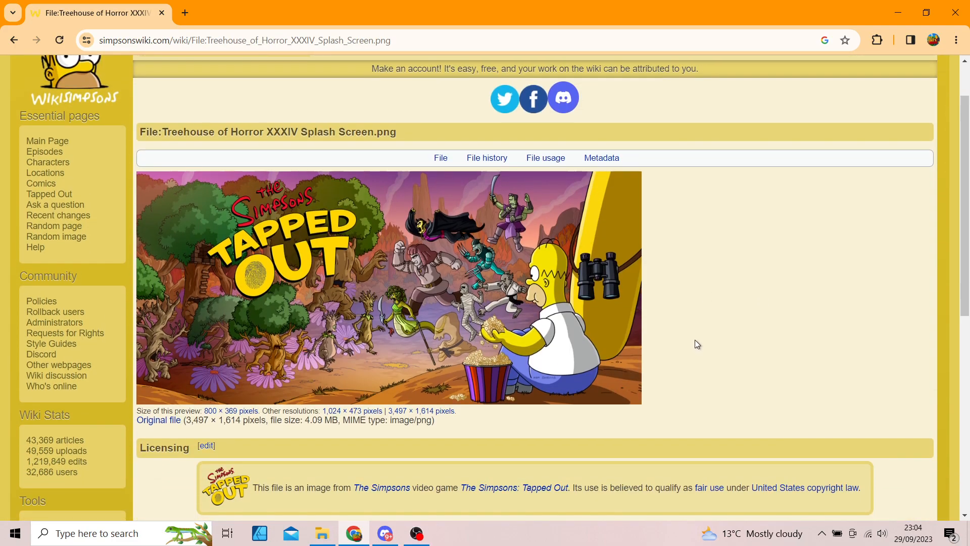
mouse_move(540, 291)
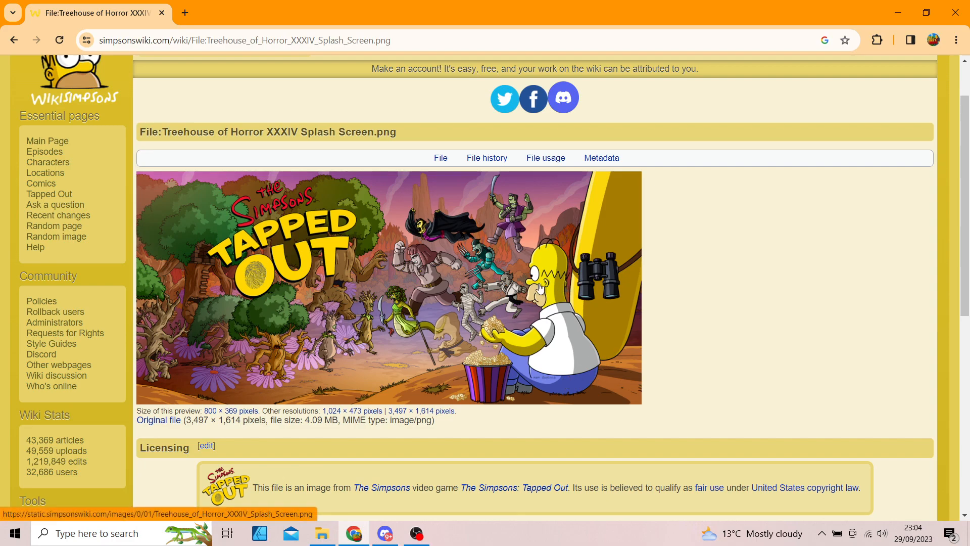
mouse_move(466, 313)
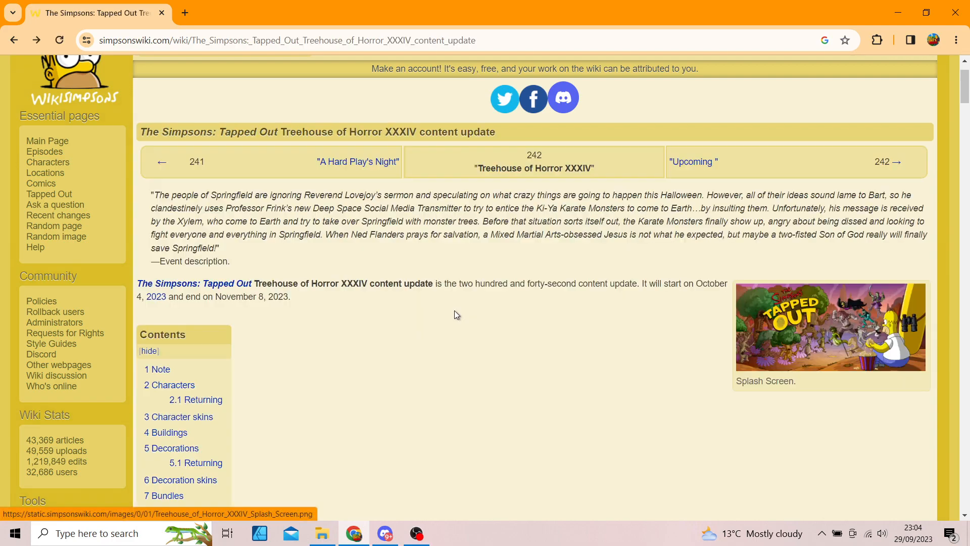
scroll("down", 3)
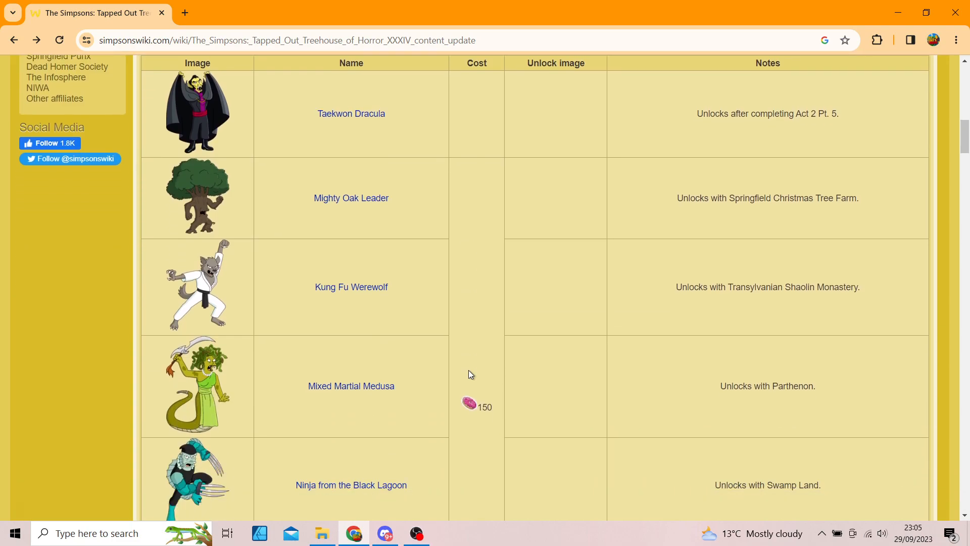
mouse_move(481, 371)
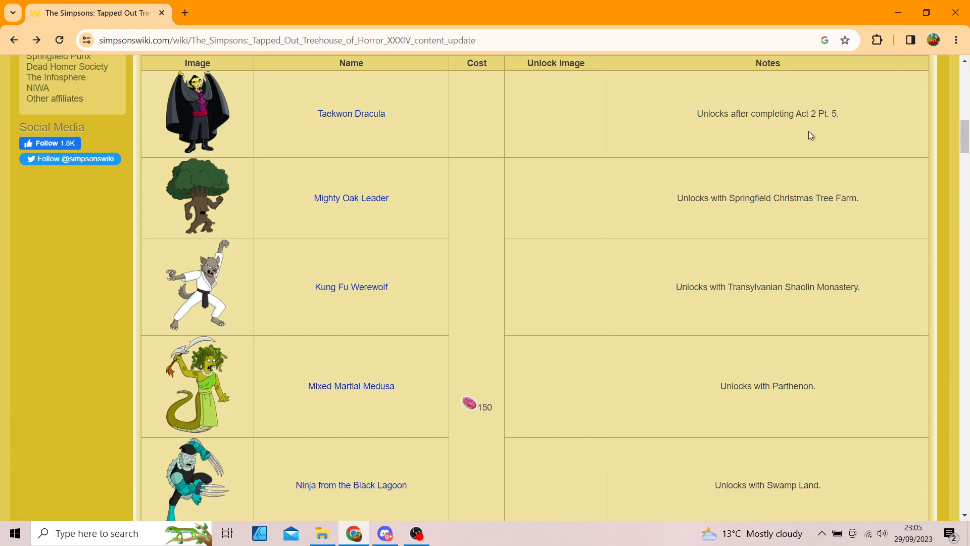
mouse_move(430, 223)
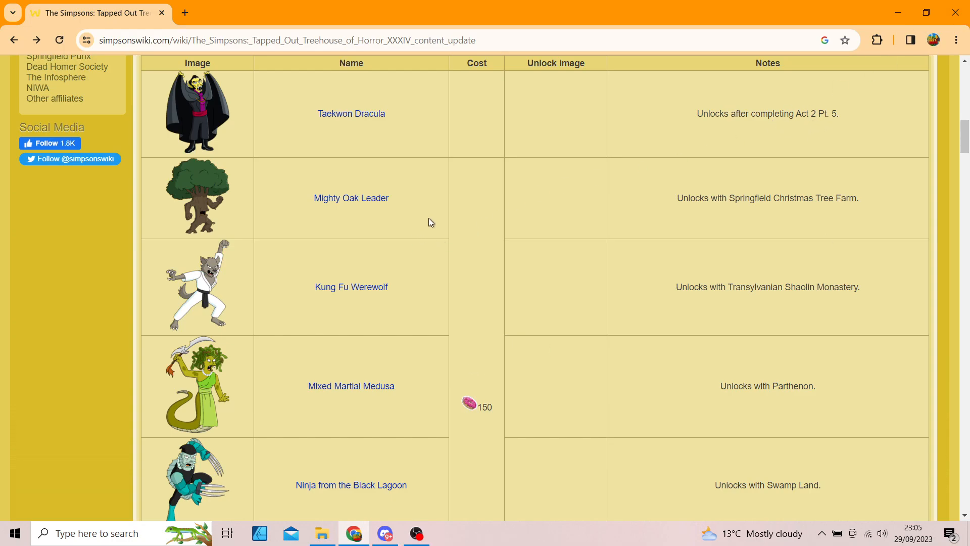
mouse_move(777, 223)
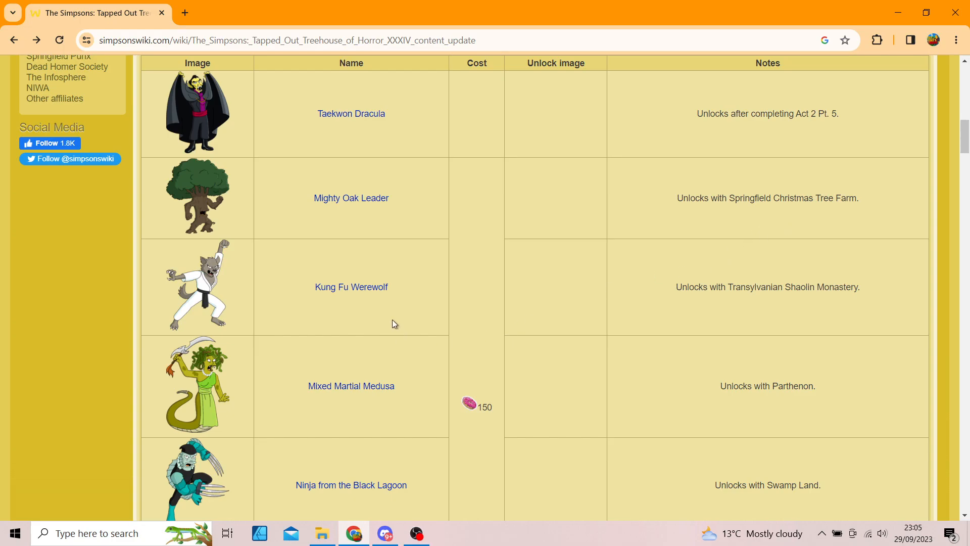
mouse_move(766, 301)
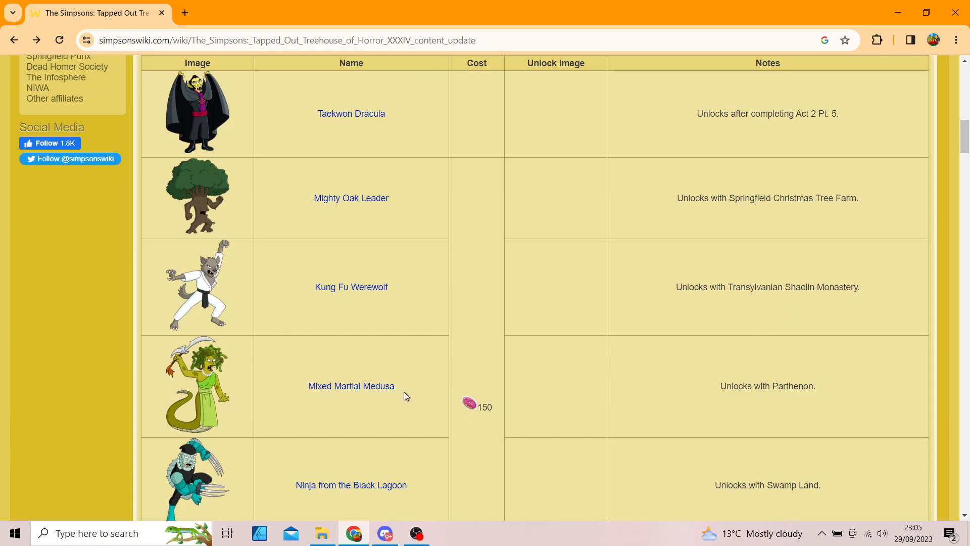
mouse_move(710, 415)
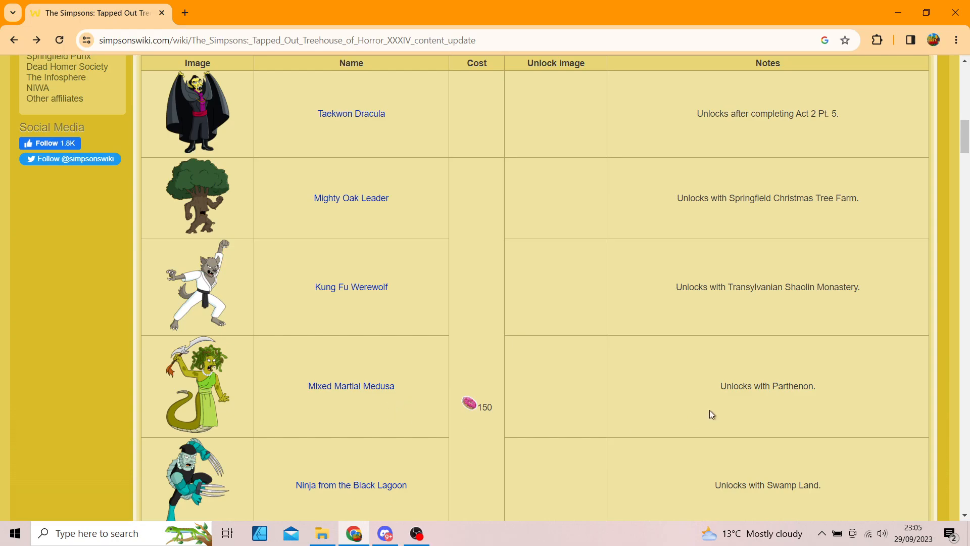
mouse_move(782, 411)
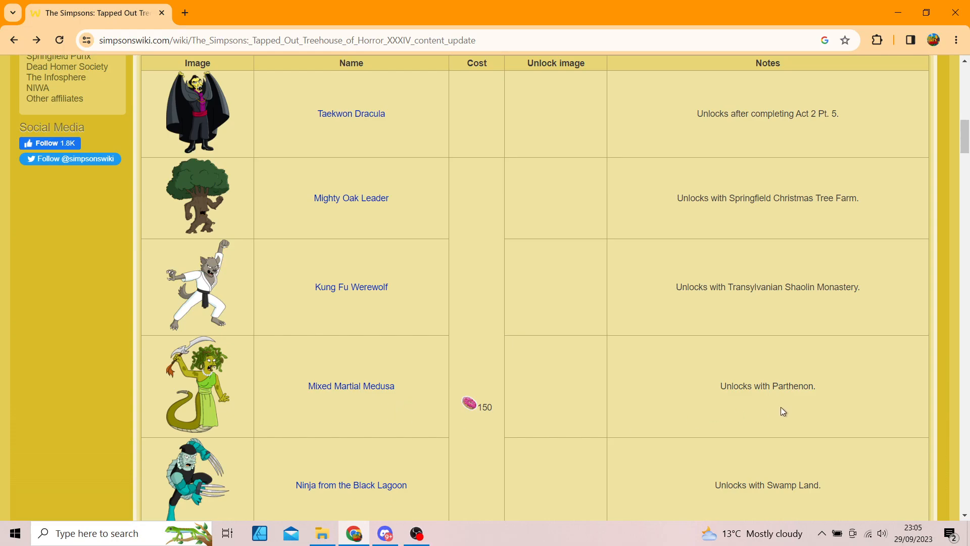
mouse_move(399, 512)
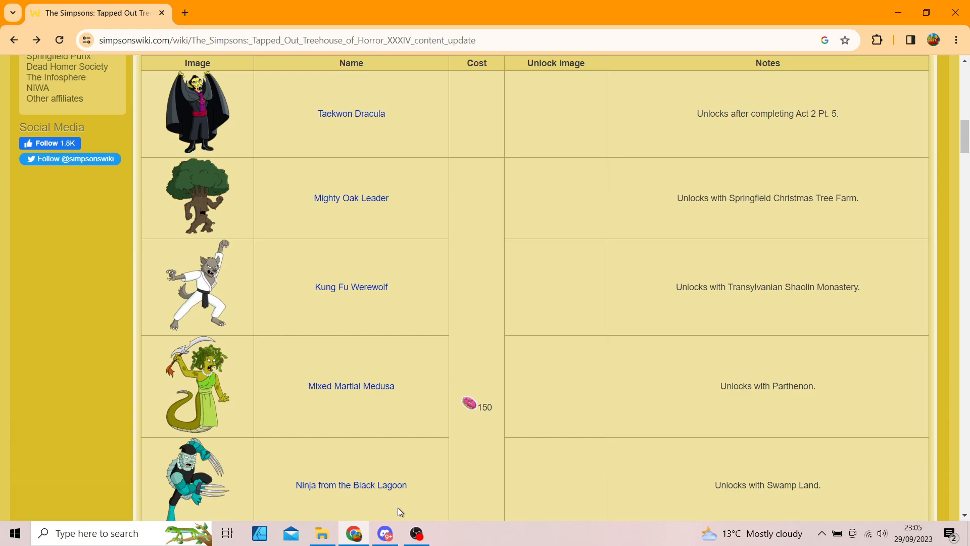
Scroll past the remaining new characters through Alien Bart to the Returning table with Xylem.
scroll("down", 3)
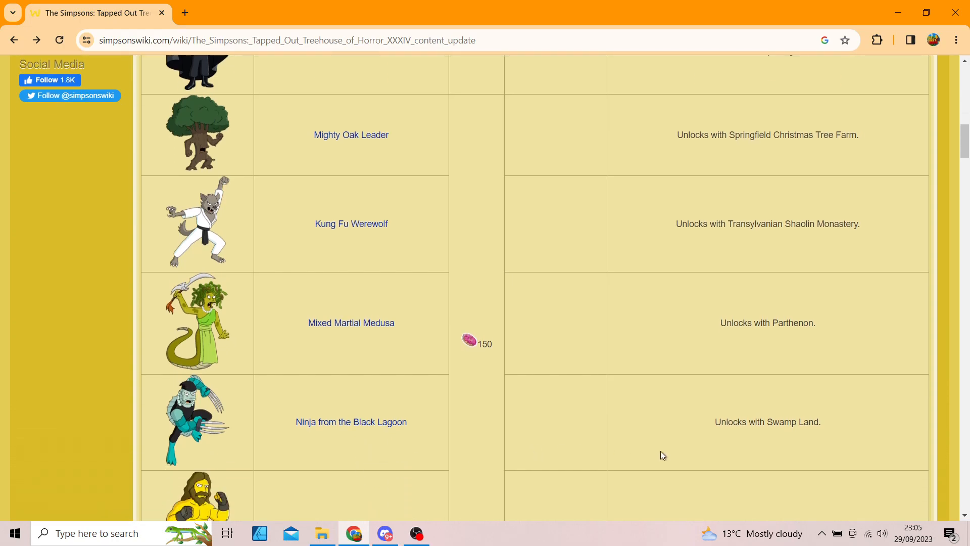
scroll("down", 3)
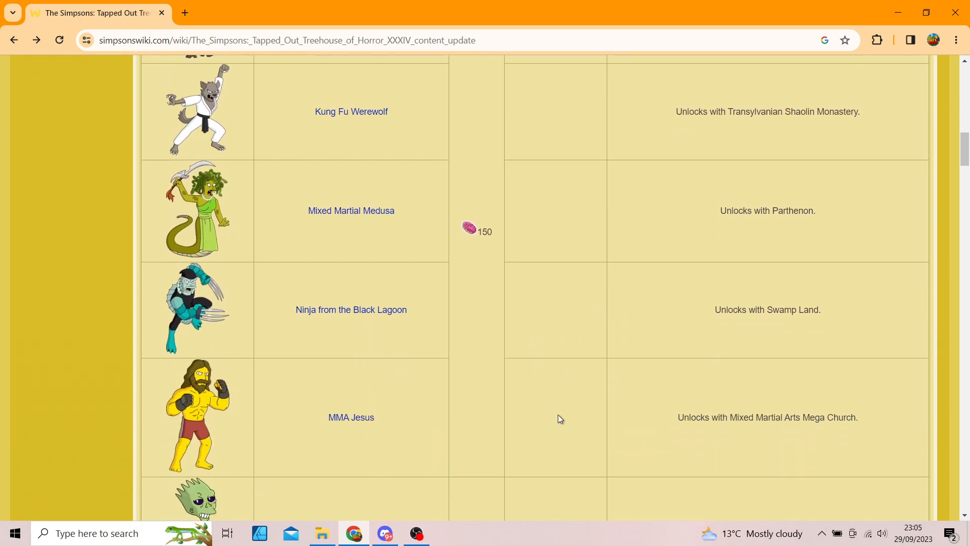
scroll("down", 3)
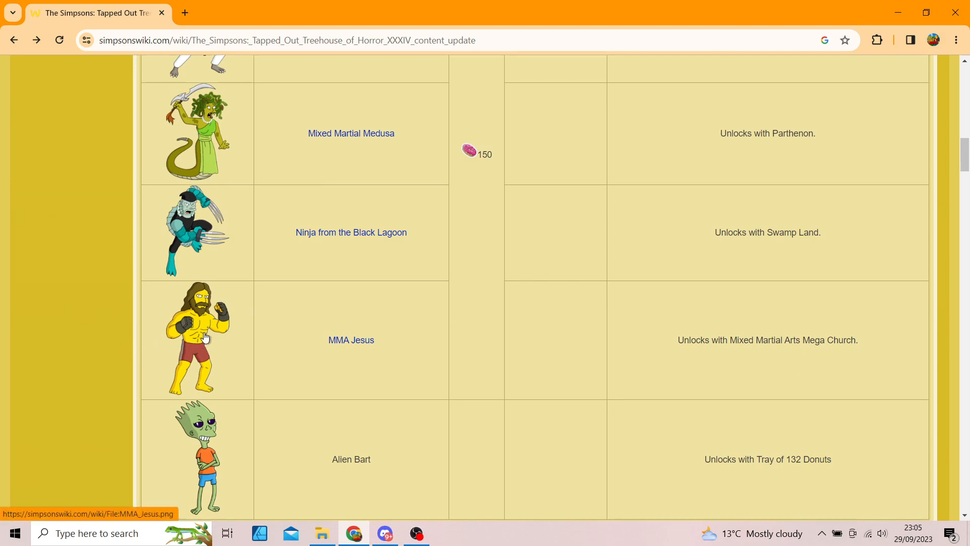
mouse_move(247, 449)
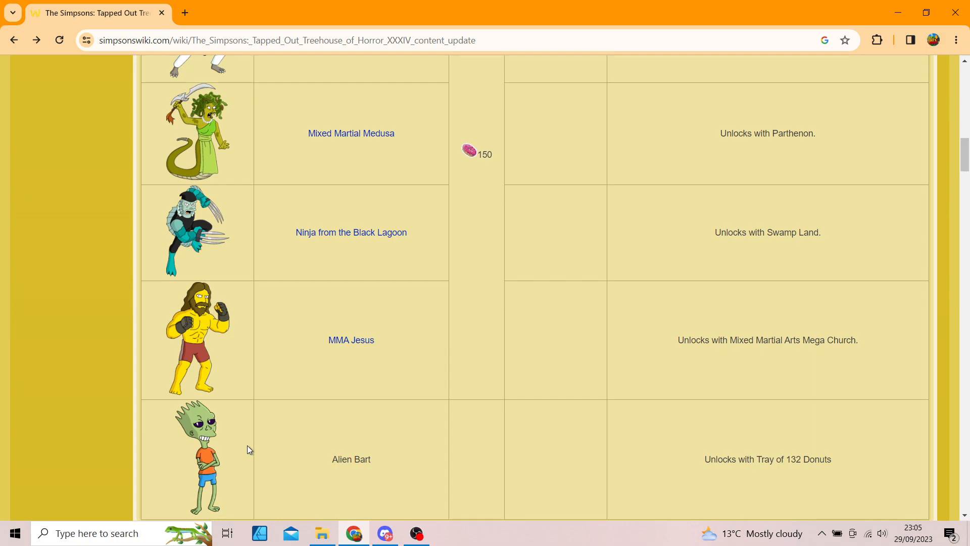
scroll("down", 3)
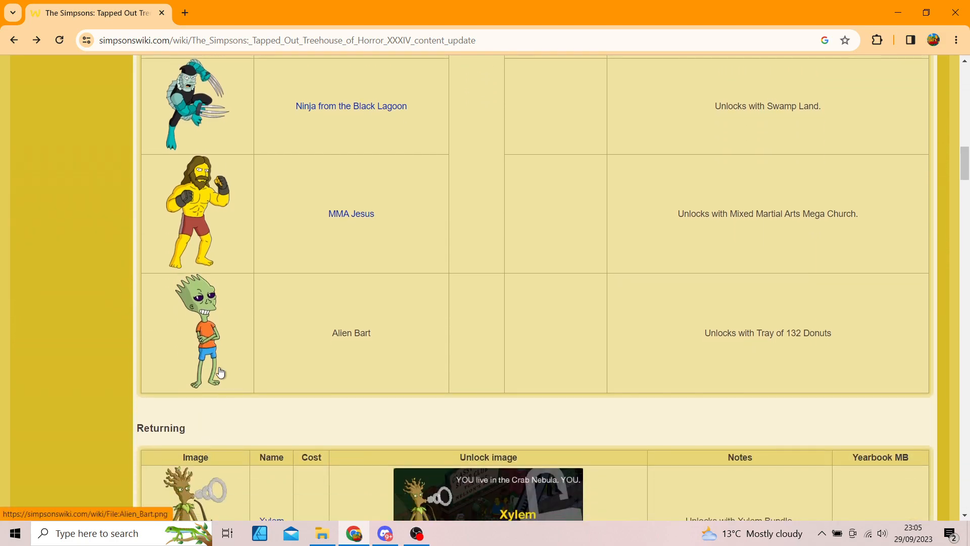
scroll("up", 3)
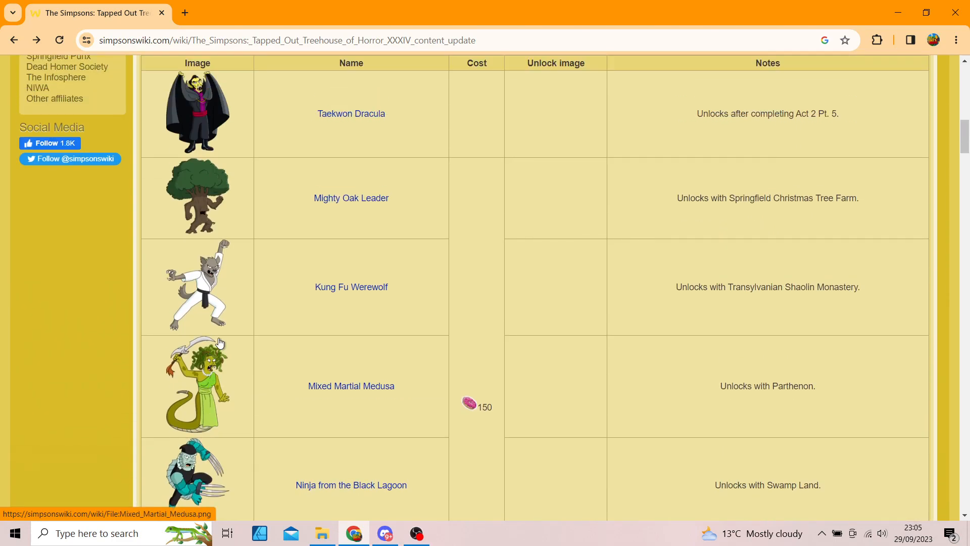
scroll("down", 3)
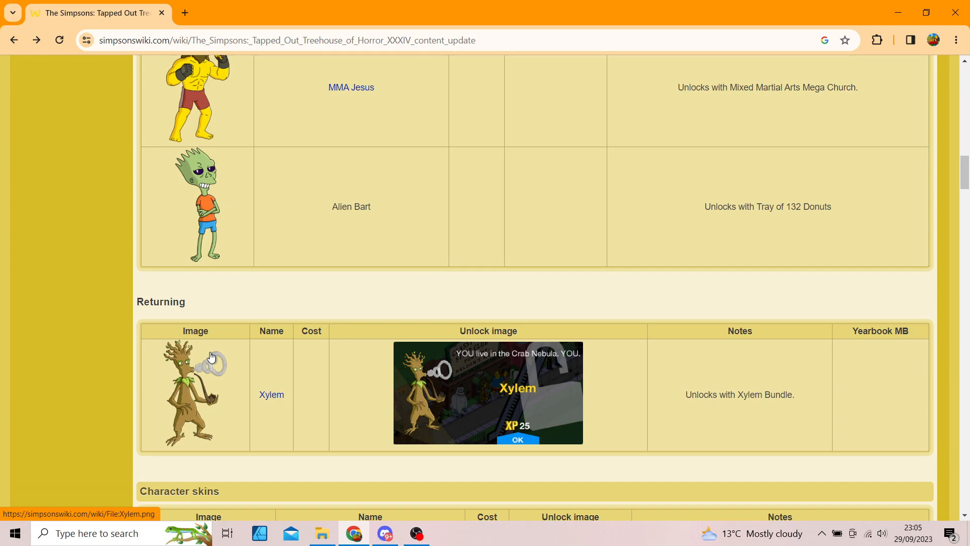
mouse_move(383, 383)
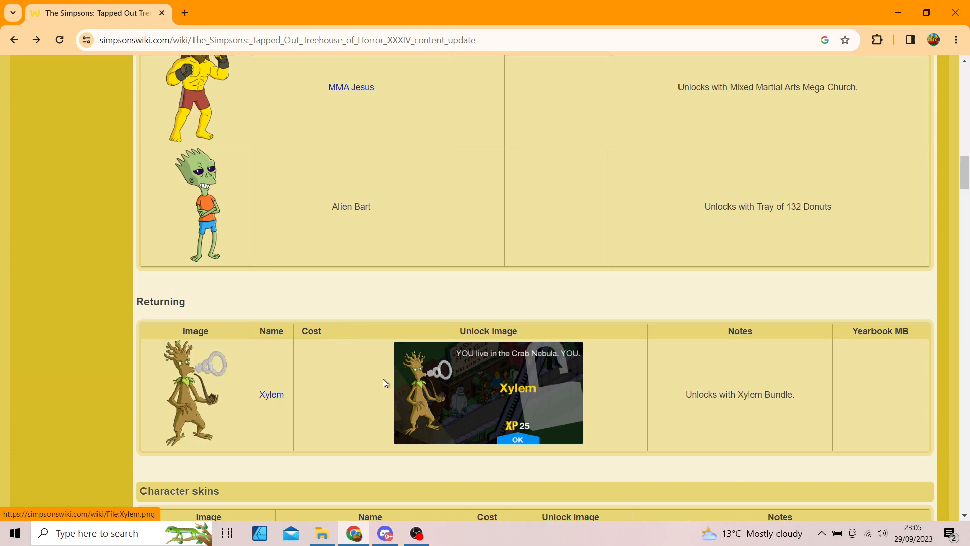
mouse_move(218, 382)
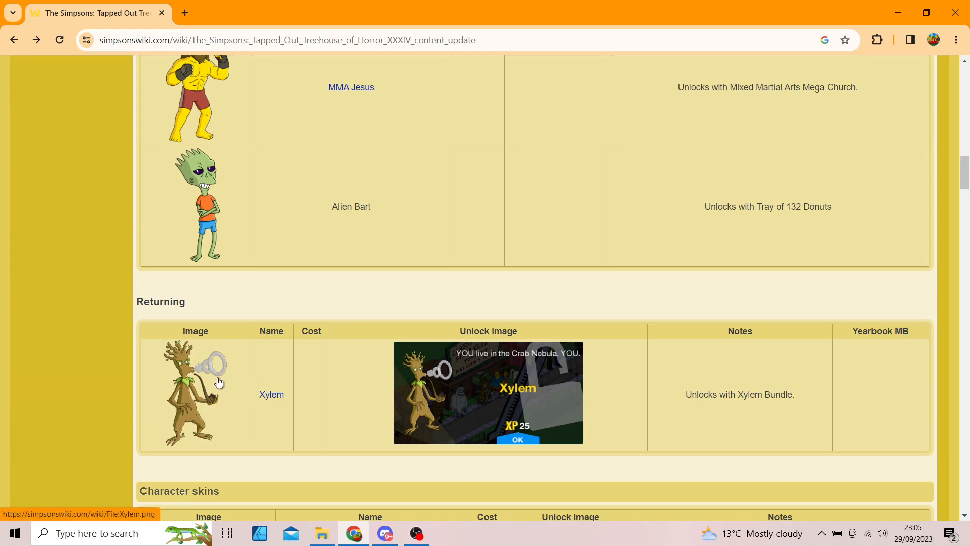
Scroll to the Character skins table listing Chainsaw Willie and Monster Hunter Homer.
scroll("down", 3)
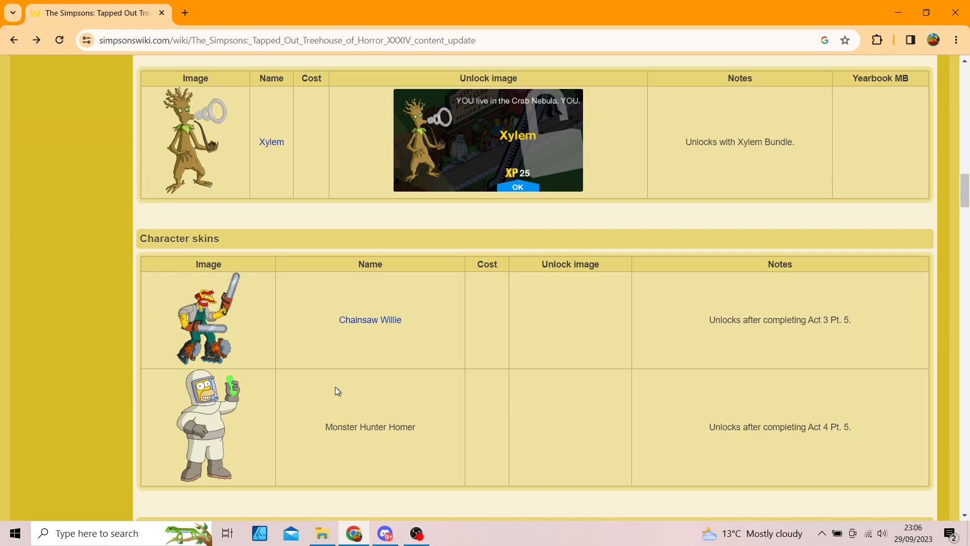
mouse_move(204, 317)
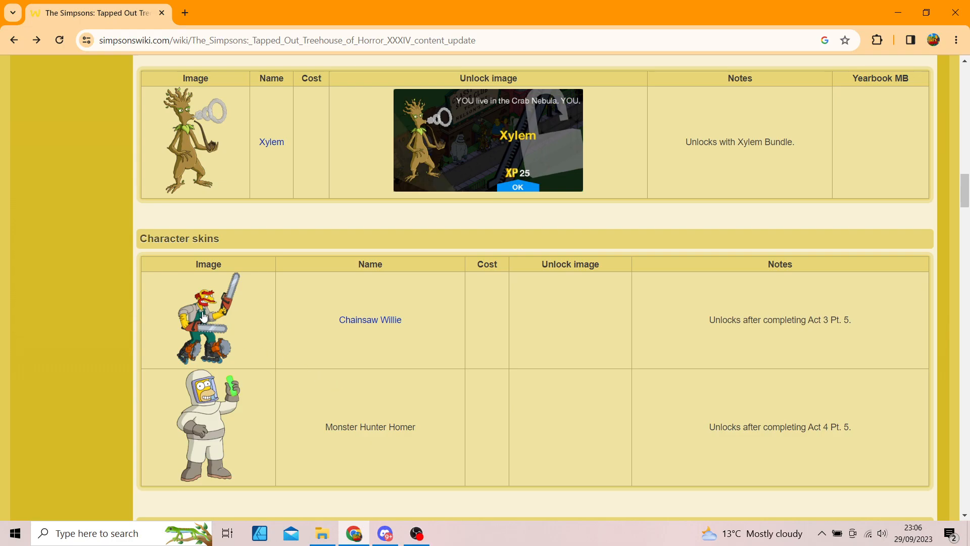
mouse_move(482, 422)
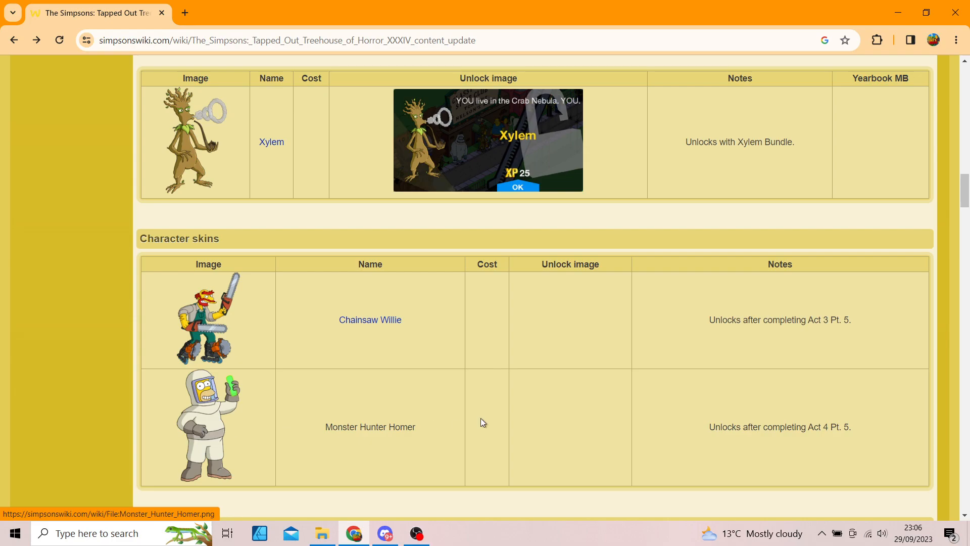
mouse_move(454, 415)
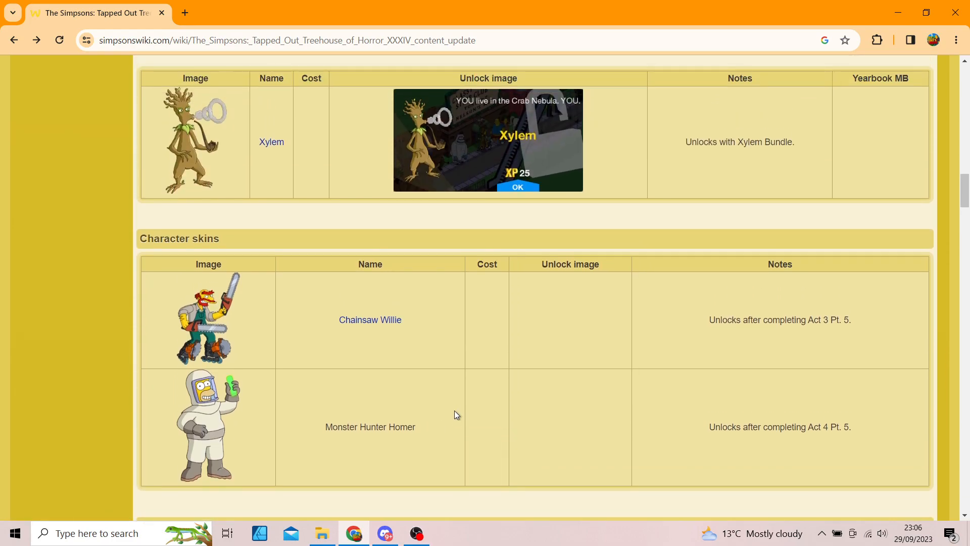
Scroll through the Buildings table, Monster Business School to Mixed Martial Arts Mega Church, into Decorations.
scroll("down", 3)
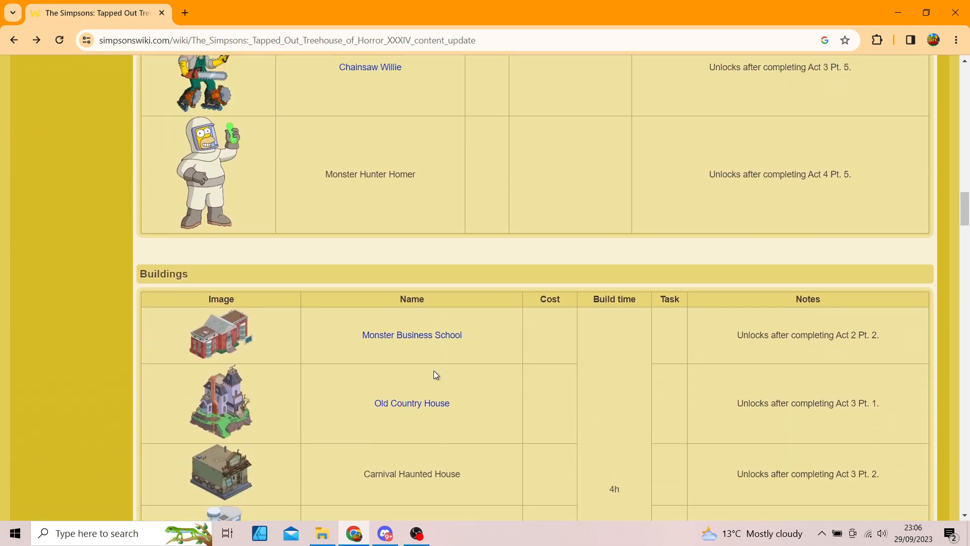
mouse_move(410, 346)
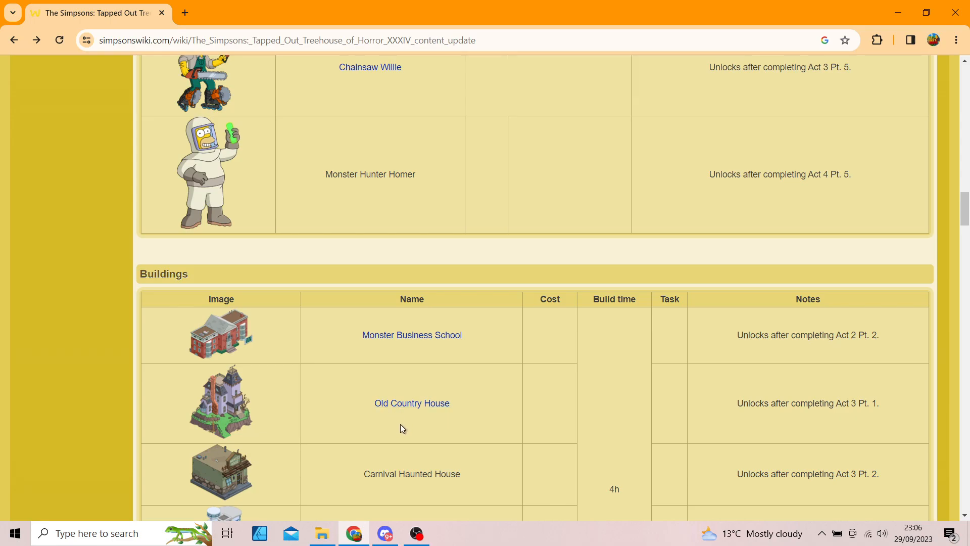
scroll("down", 3)
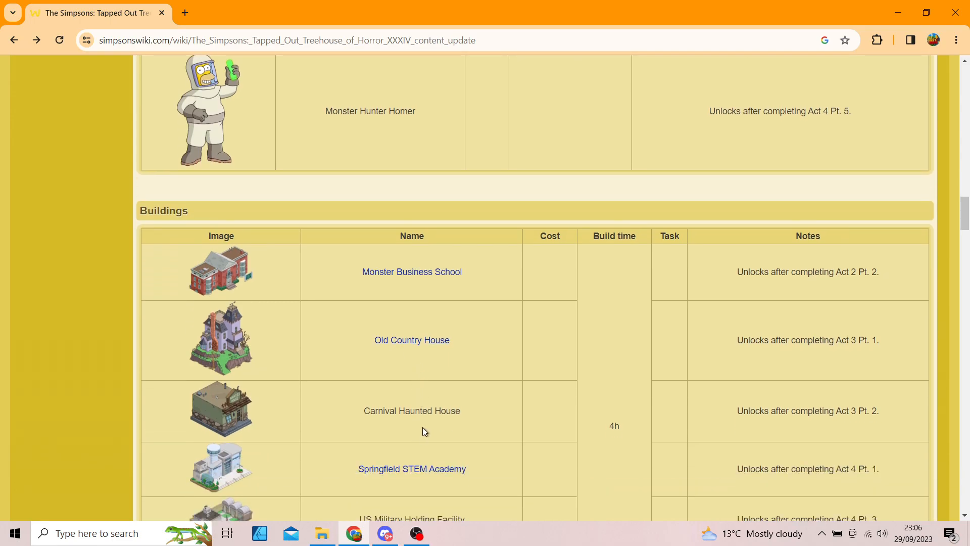
scroll("down", 3)
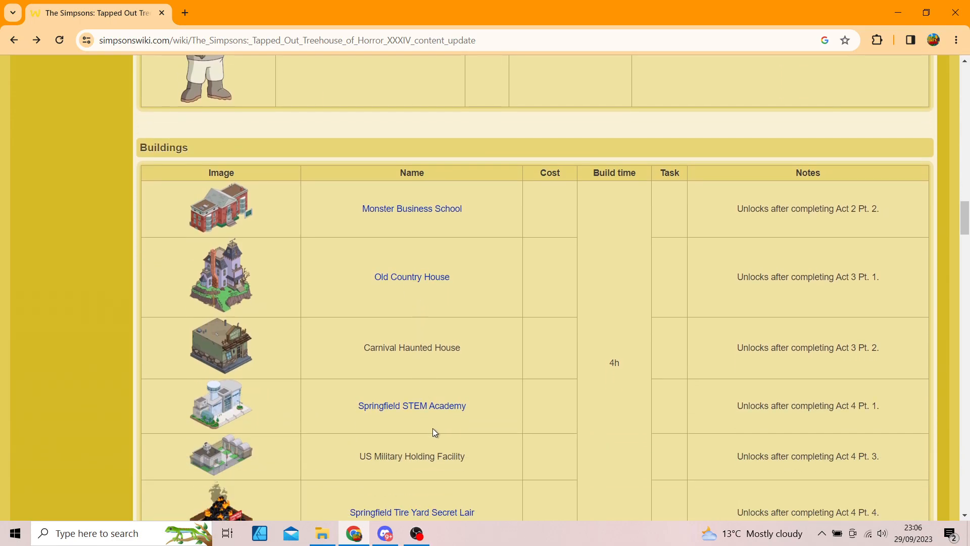
scroll("down", 3)
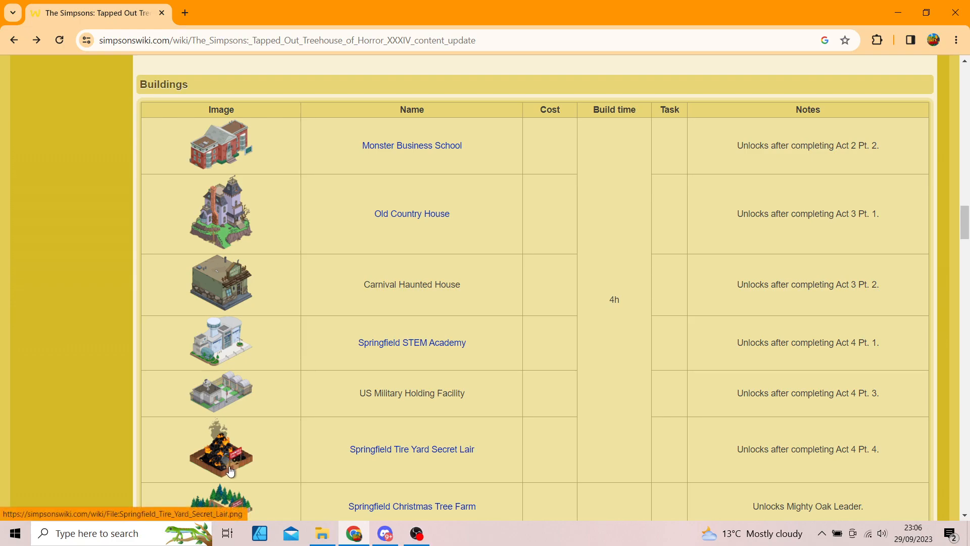
scroll("down", 3)
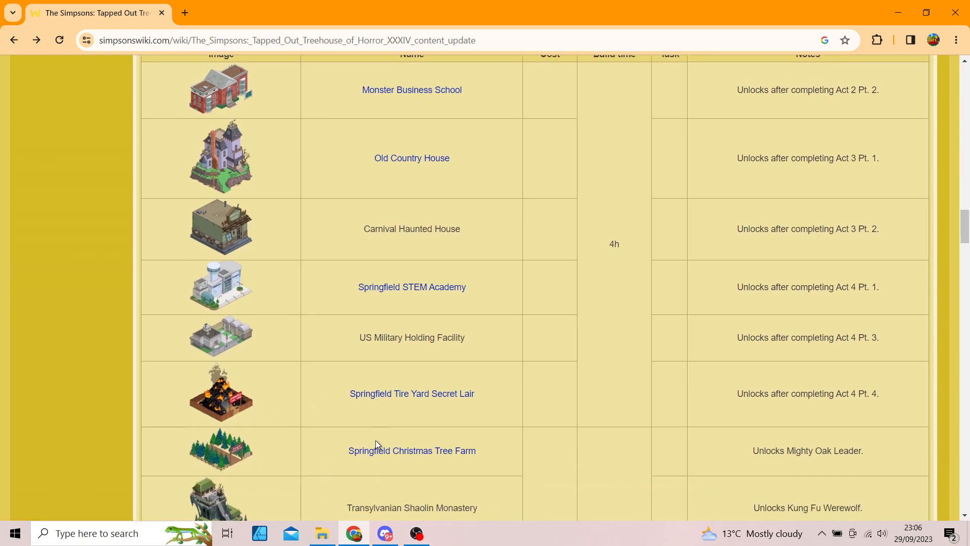
scroll("down", 3)
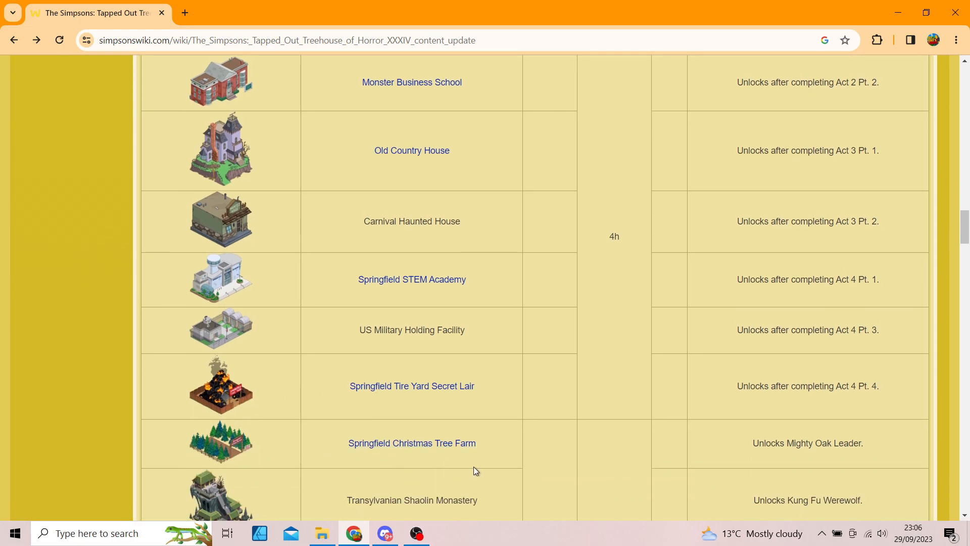
scroll("down", 3)
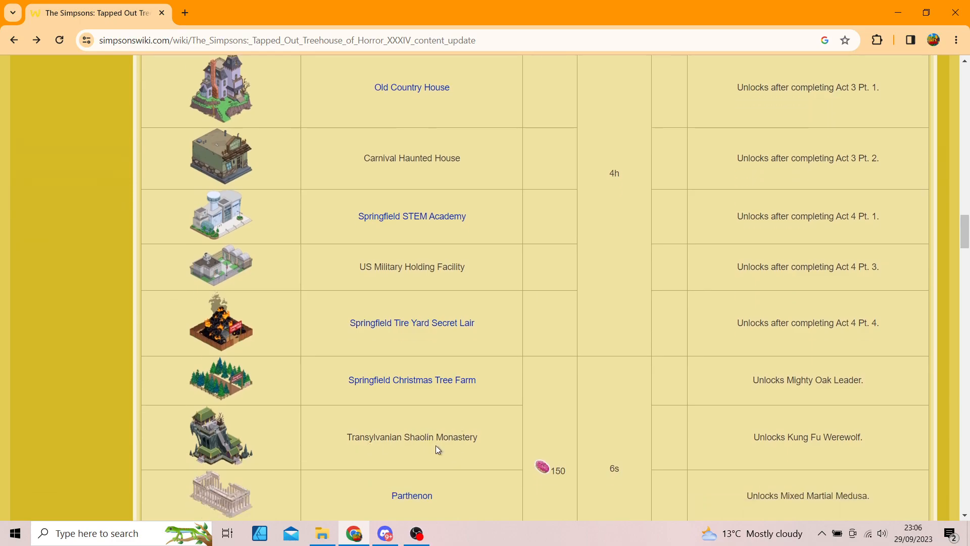
mouse_move(456, 457)
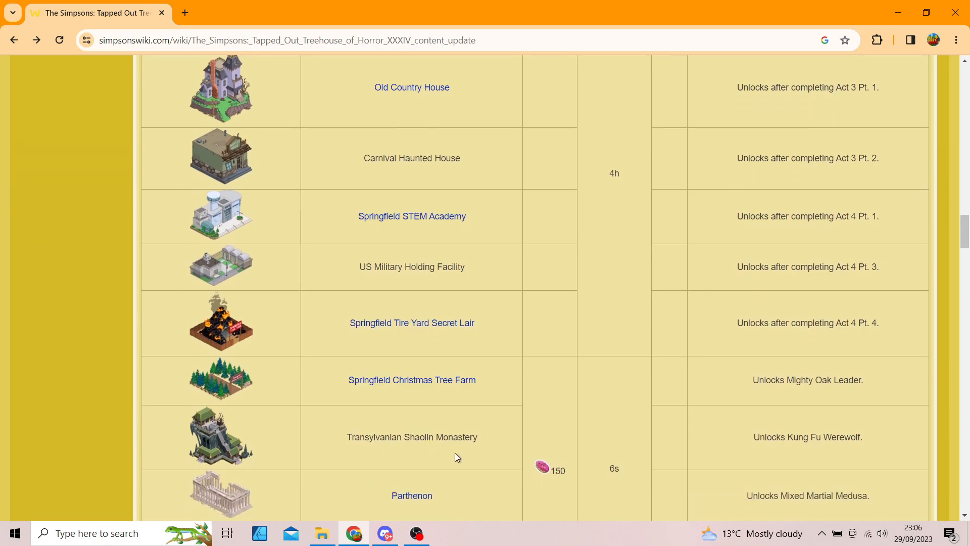
scroll("down", 3)
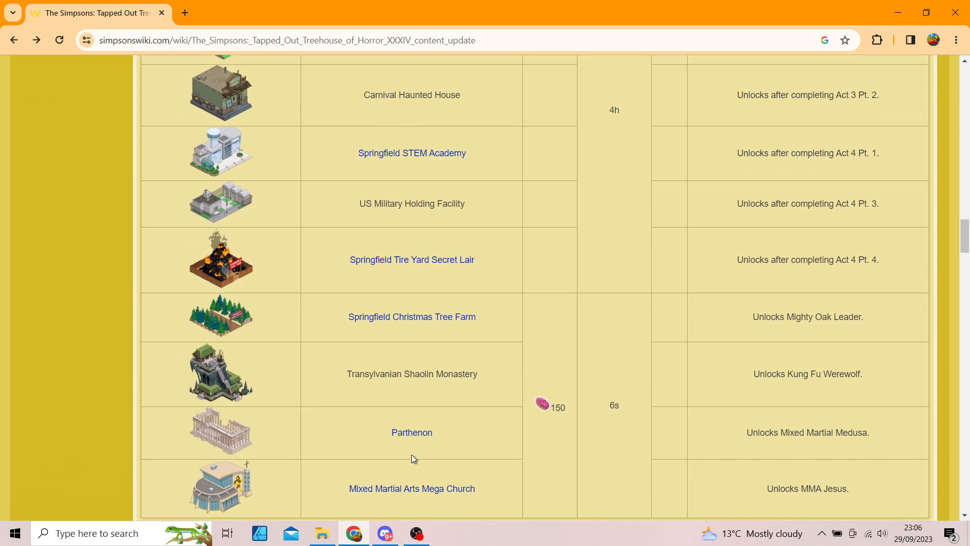
scroll("down", 3)
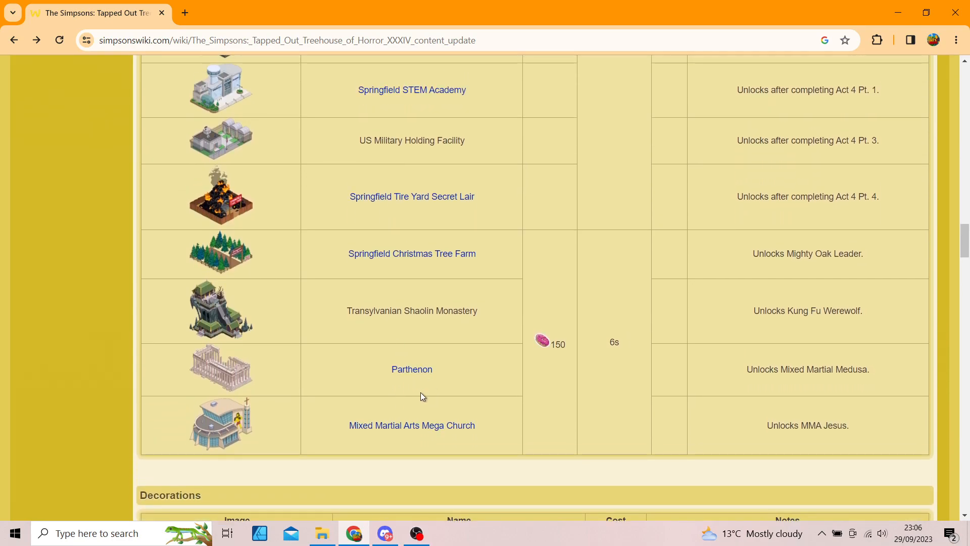
mouse_move(394, 449)
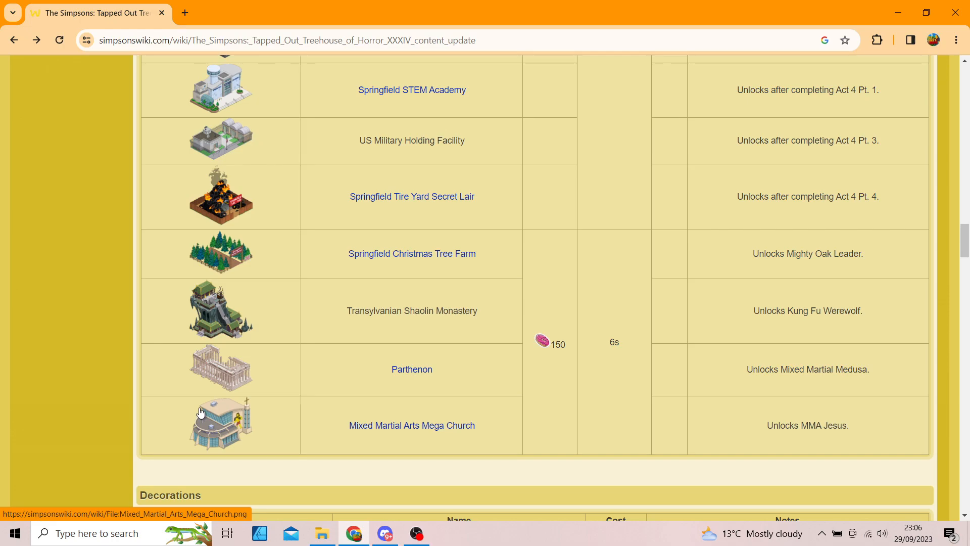
scroll("up", 3)
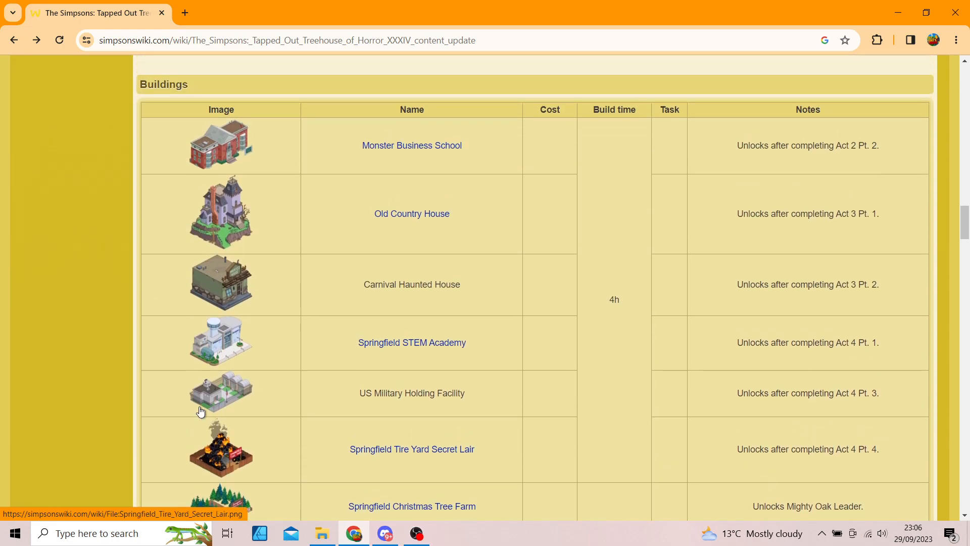
scroll("down", 3)
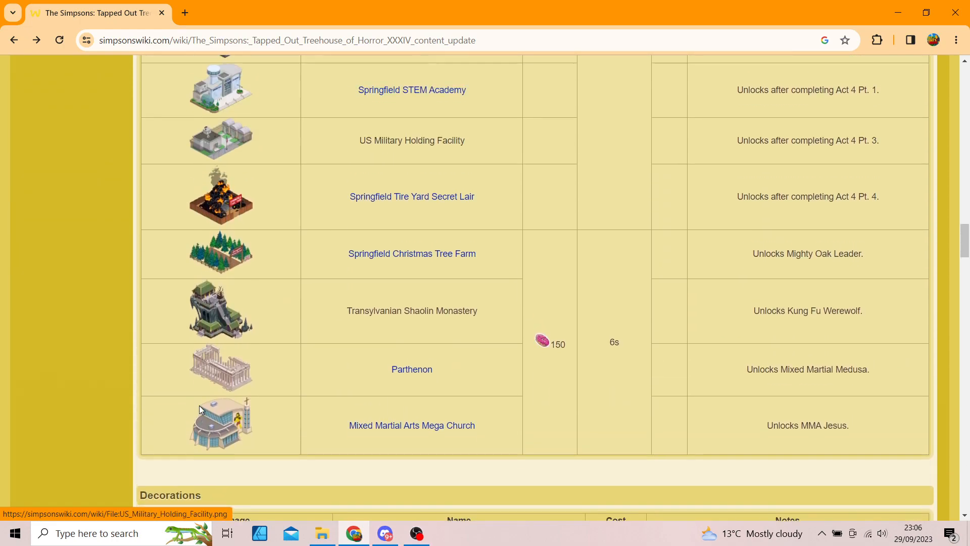
mouse_move(224, 395)
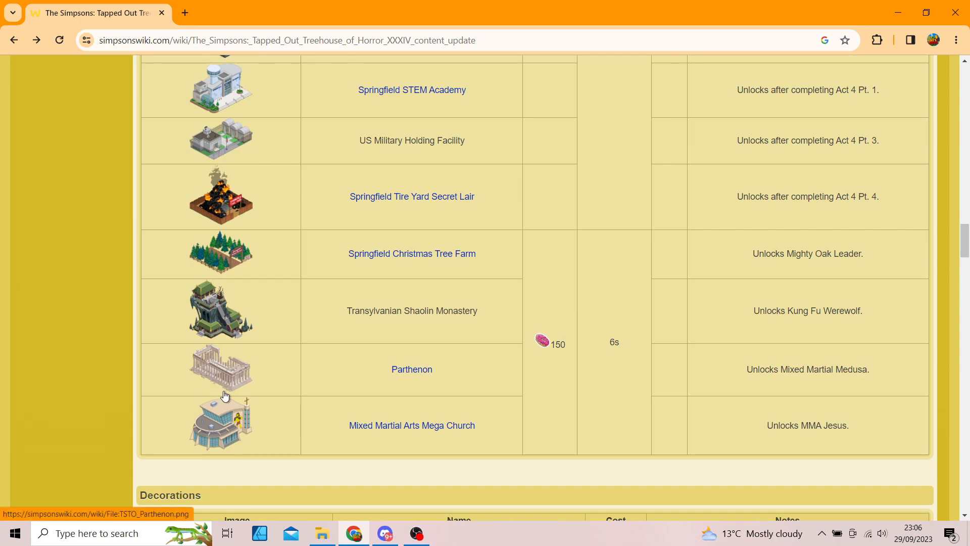
scroll("down", 3)
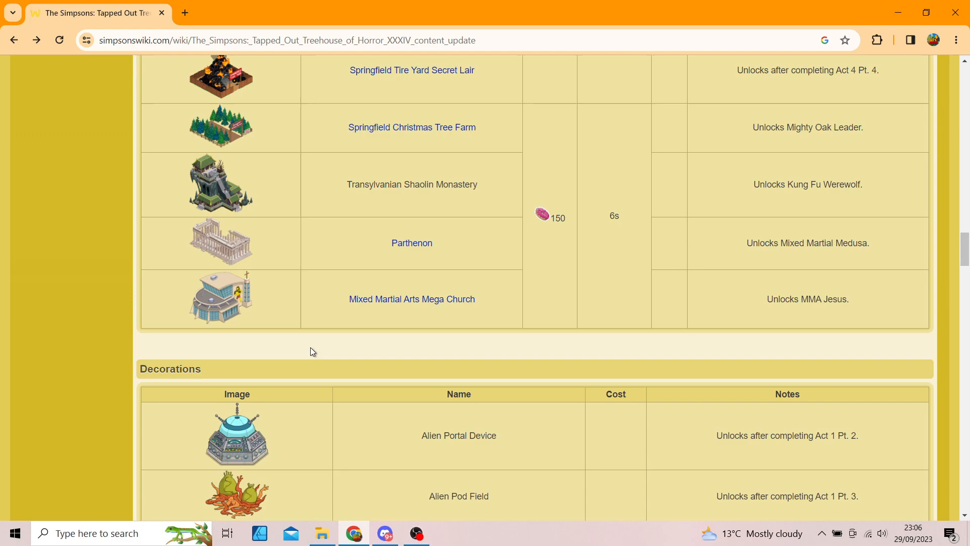
mouse_move(312, 347)
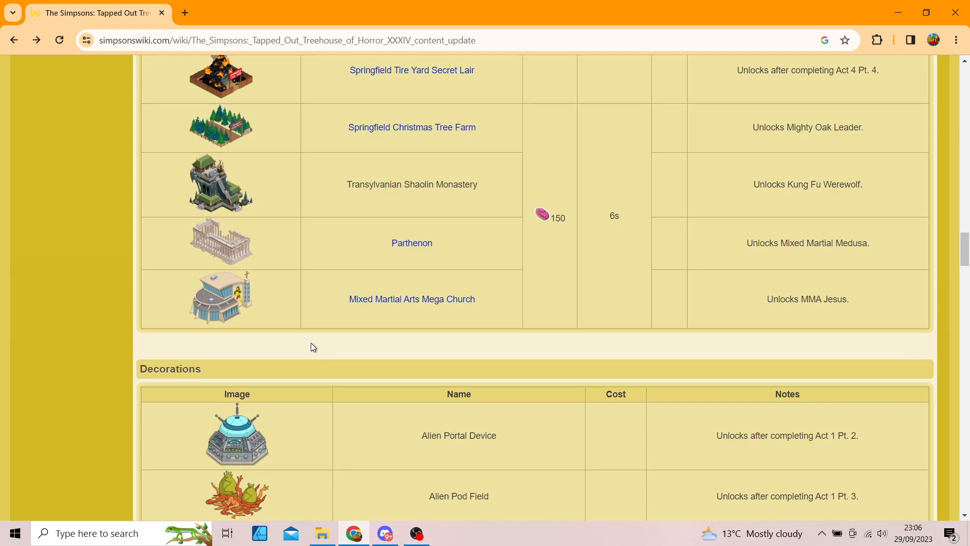
scroll("down", 3)
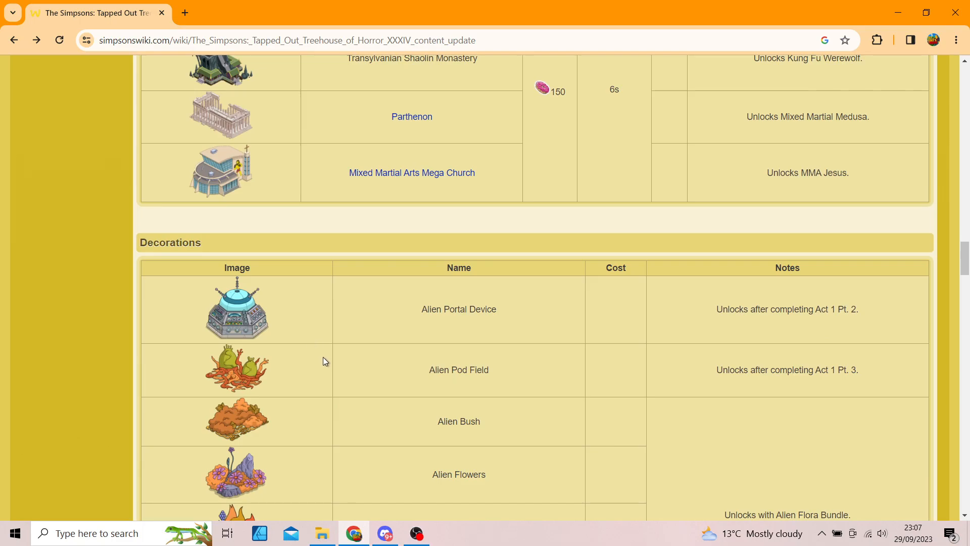
mouse_move(317, 334)
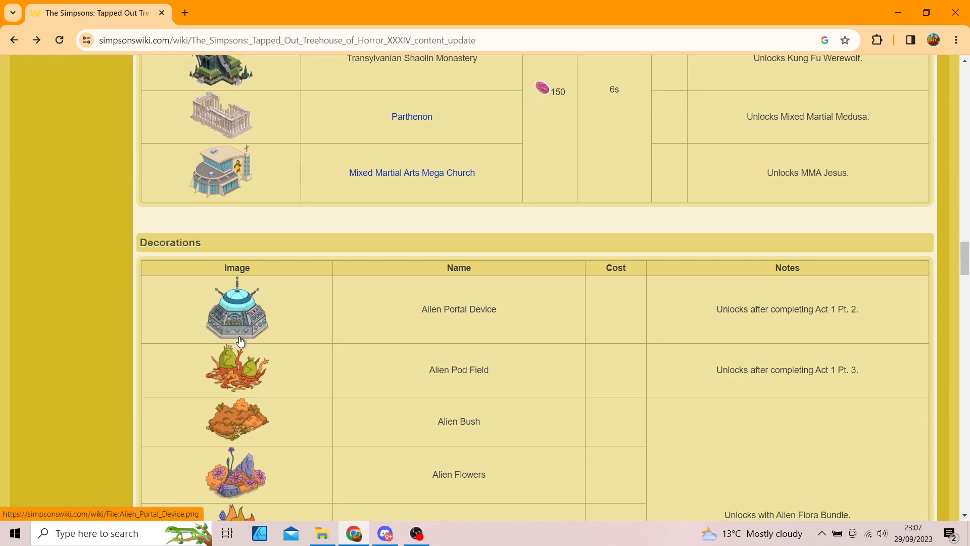
mouse_move(277, 390)
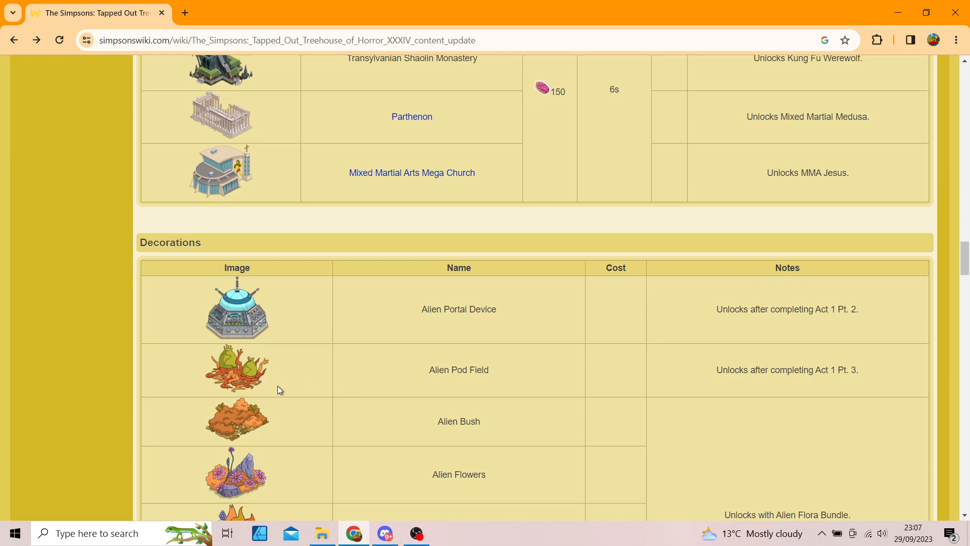
Scroll through the Decorations table to Swamp Land, the Returning Pod Patch entry and Decoration skins heading.
scroll("down", 3)
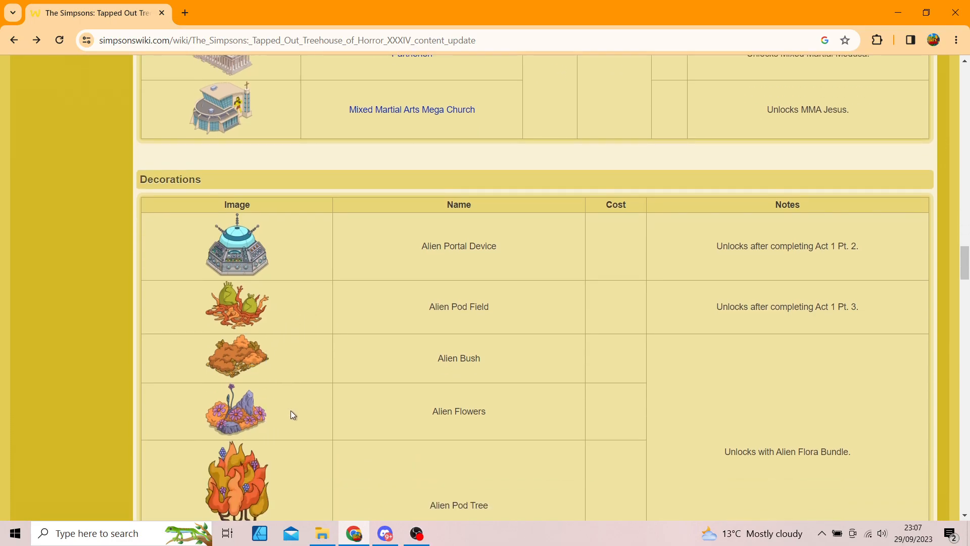
scroll("down", 3)
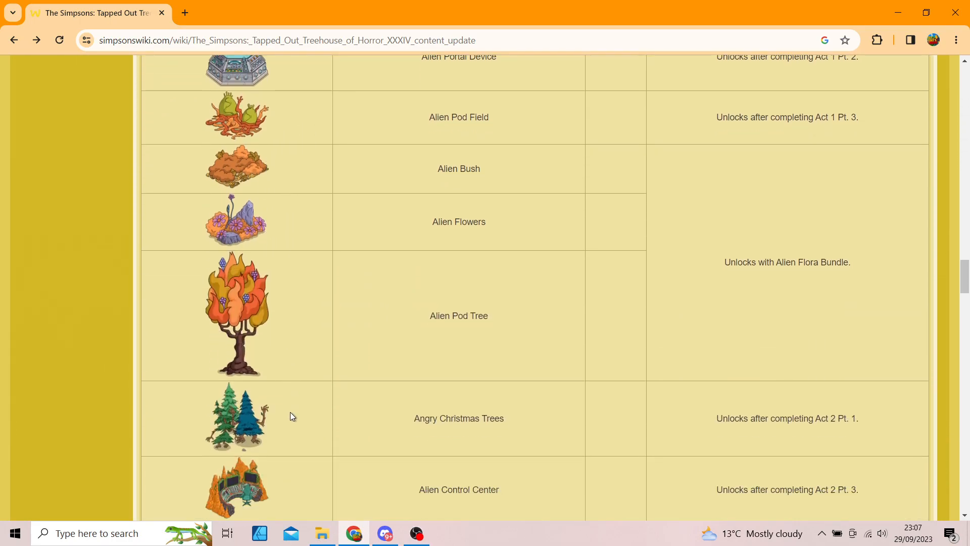
scroll("down", 3)
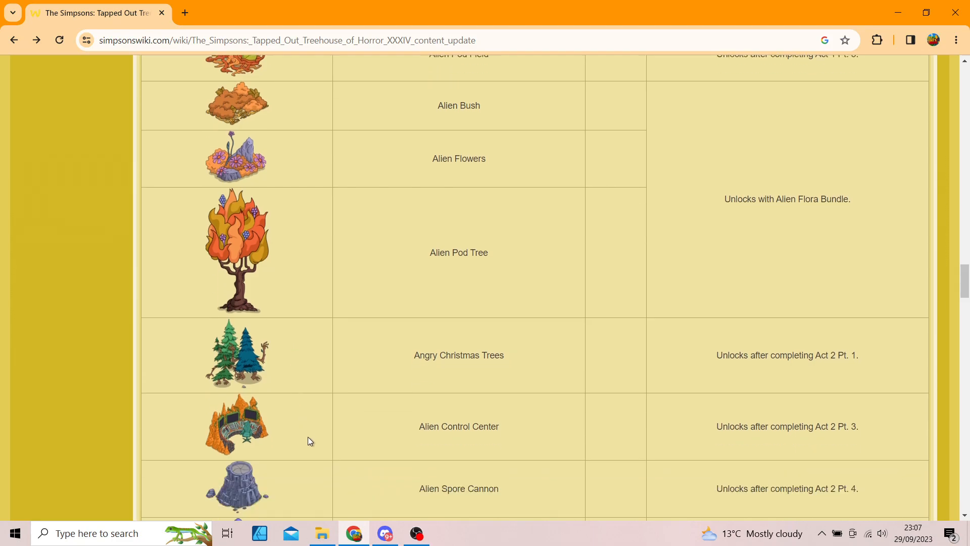
scroll("down", 3)
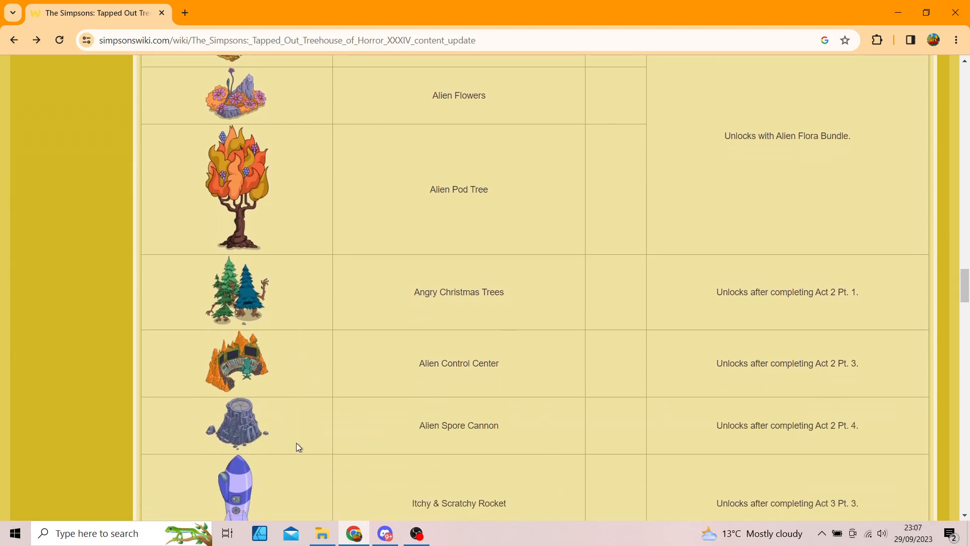
mouse_move(282, 430)
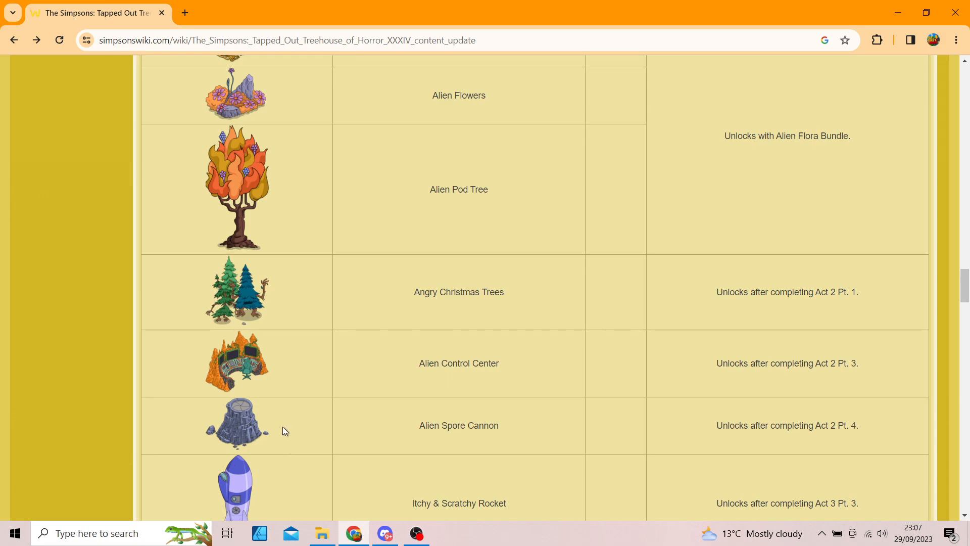
scroll("down", 3)
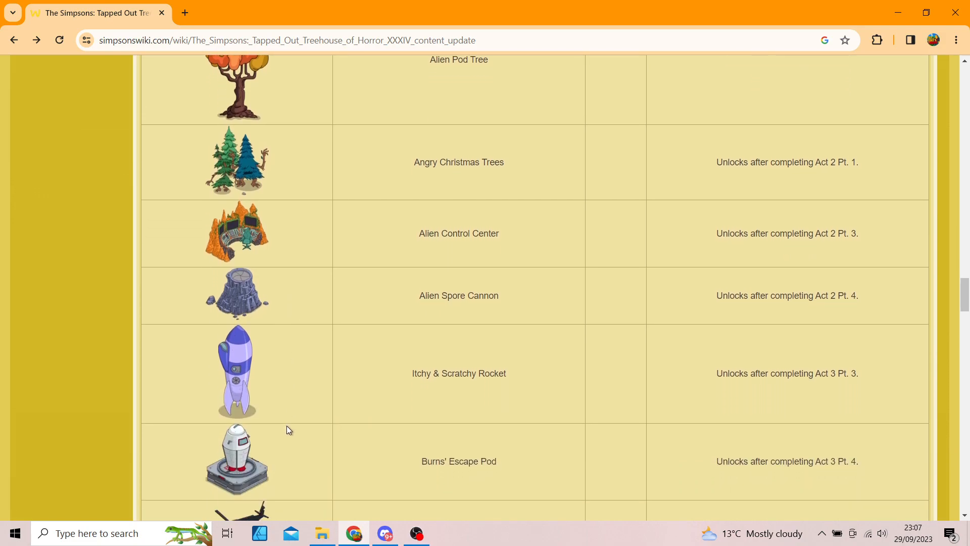
scroll("down", 3)
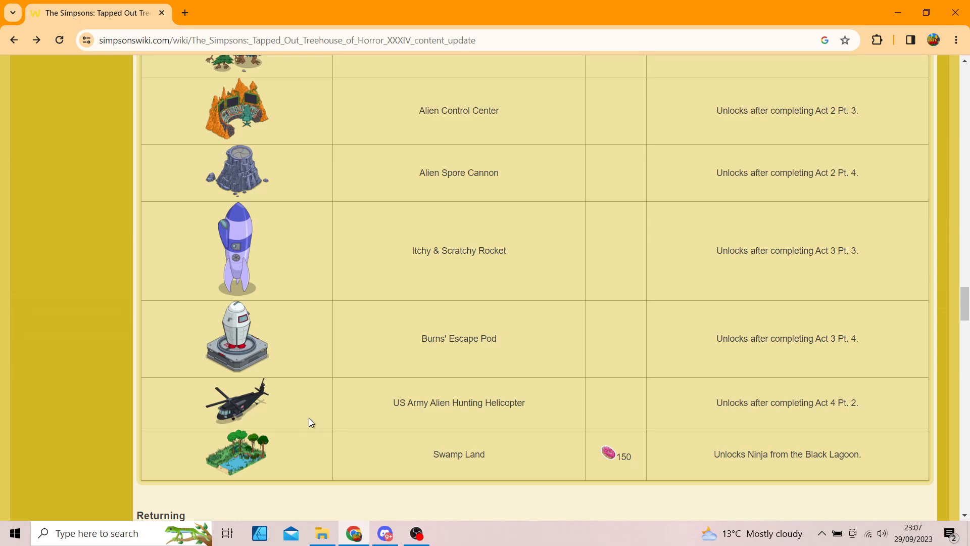
scroll("up", 3)
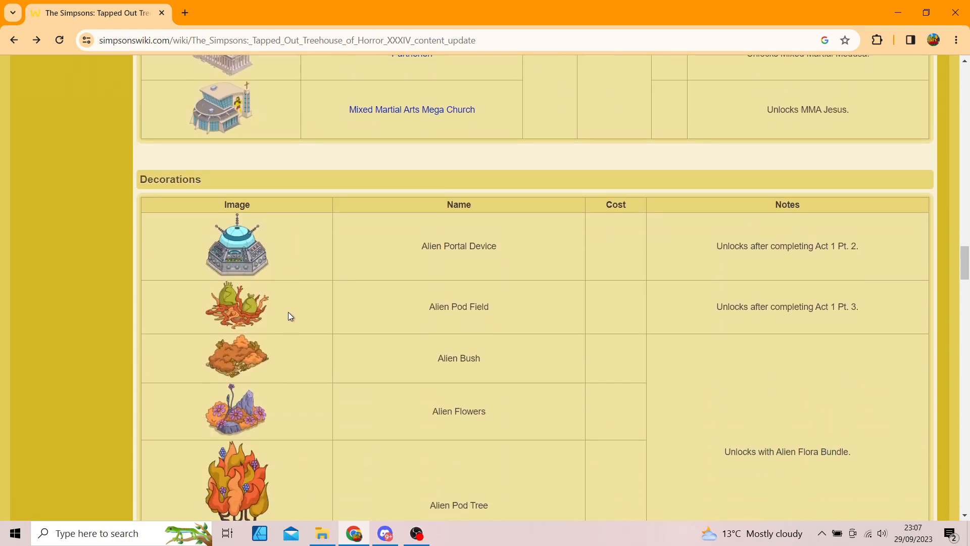
scroll("down", 3)
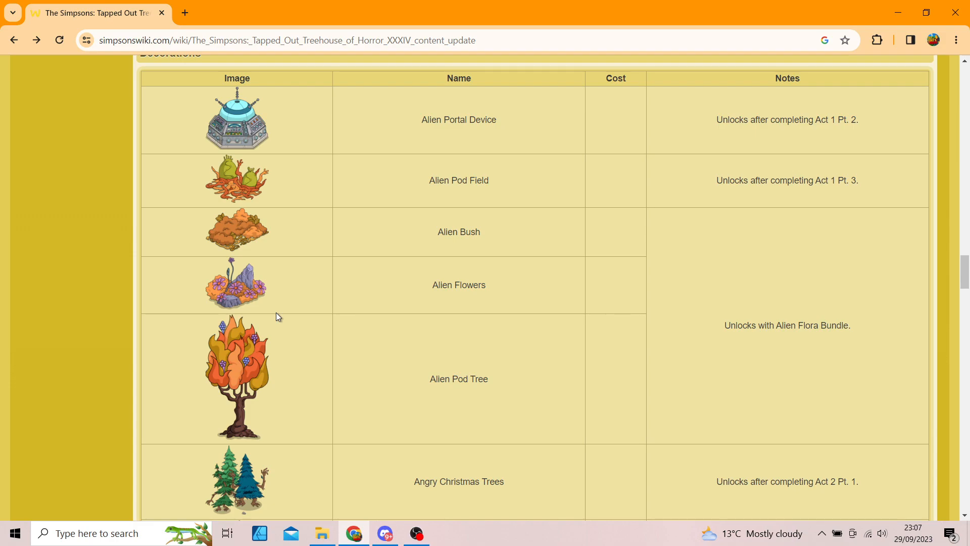
scroll("down", 3)
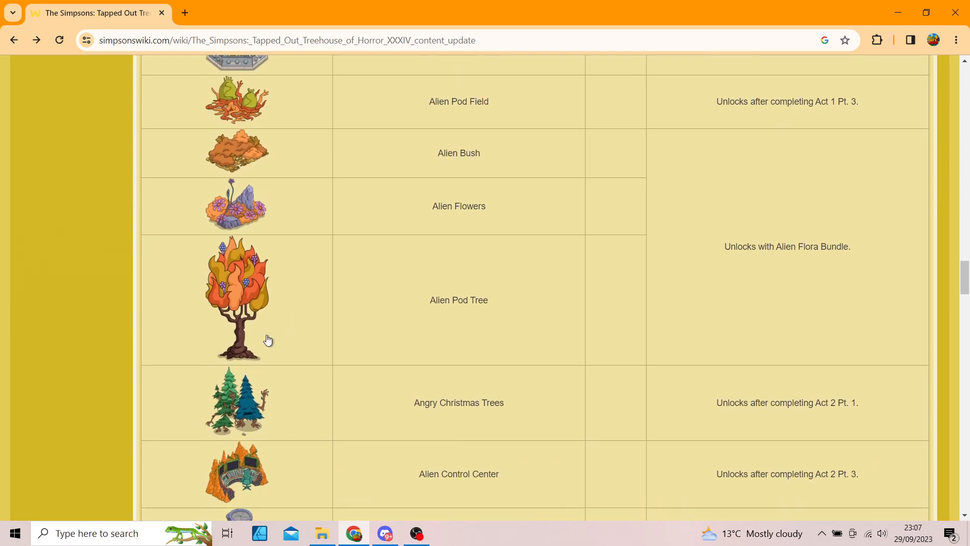
scroll("down", 3)
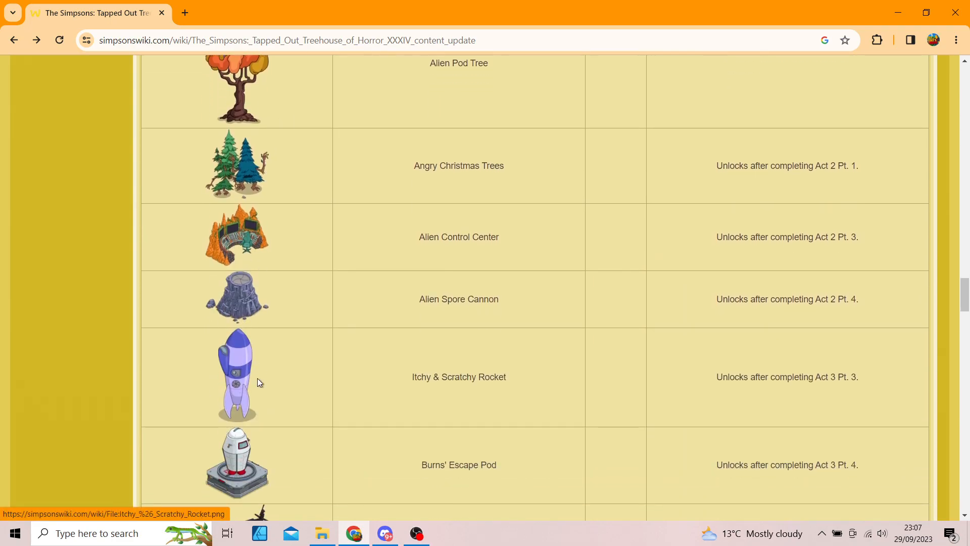
scroll("down", 3)
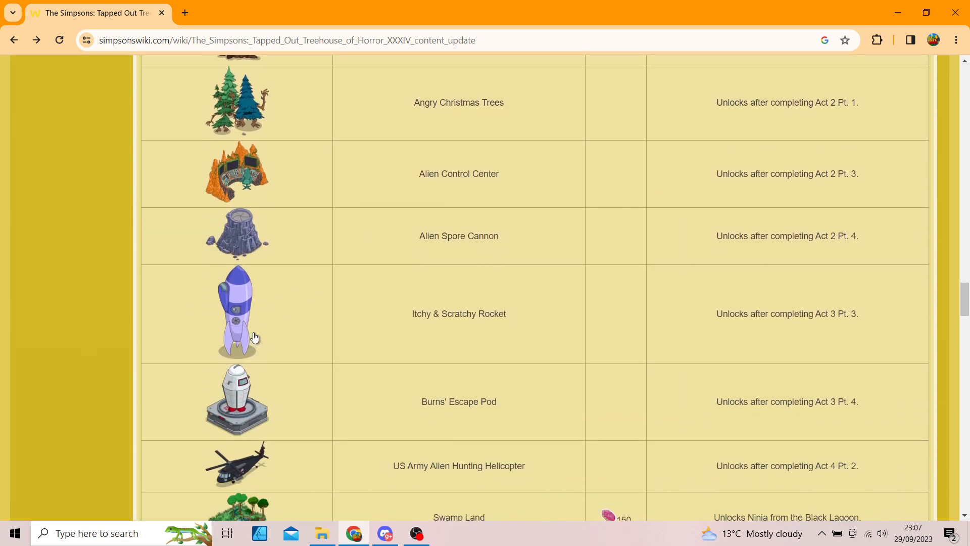
mouse_move(363, 361)
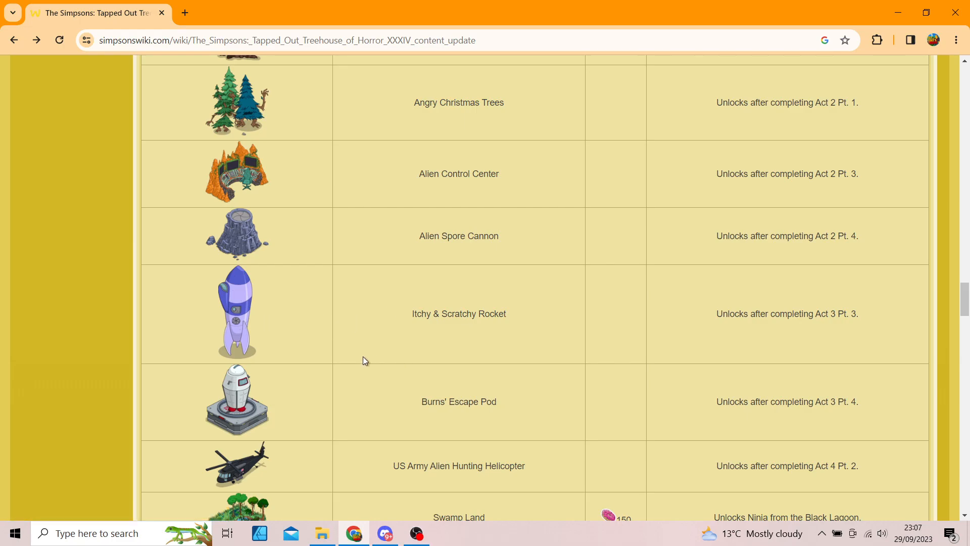
scroll("down", 3)
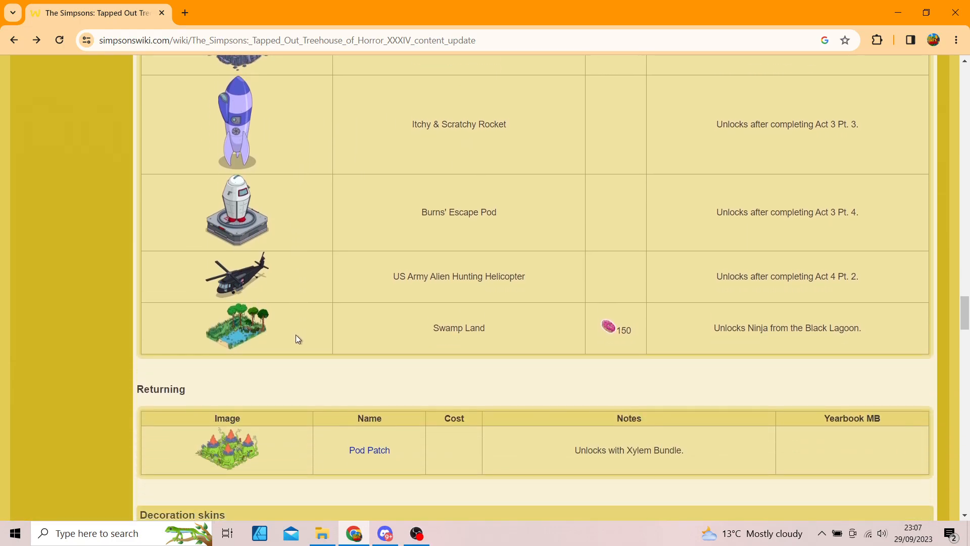
scroll("down", 3)
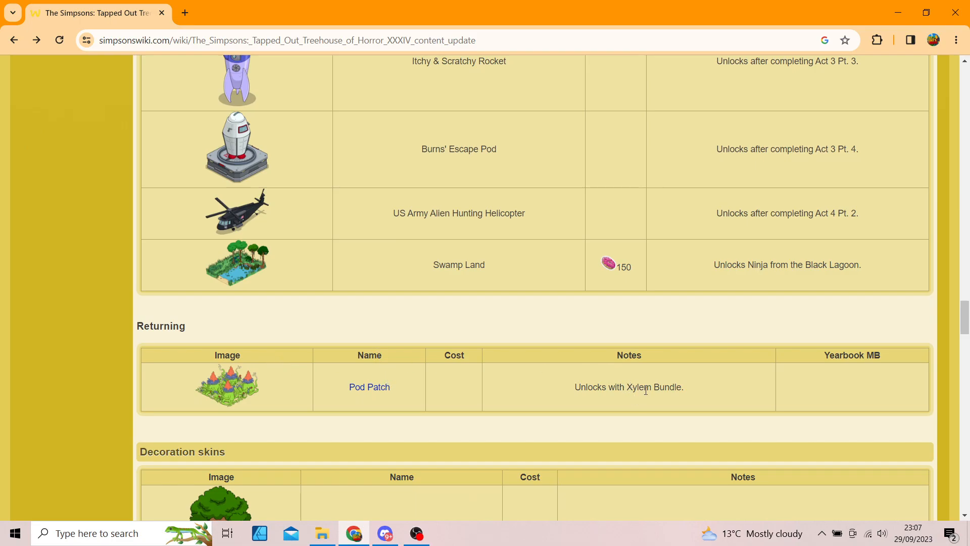
Scroll to the Monster Treehouse decoration skin, with the Bundles table starting below.
scroll("down", 3)
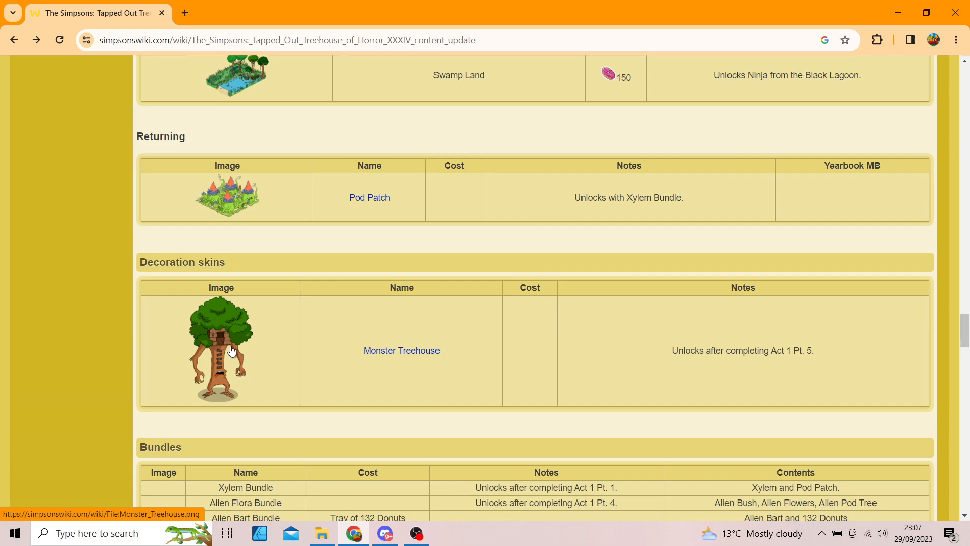
mouse_move(232, 378)
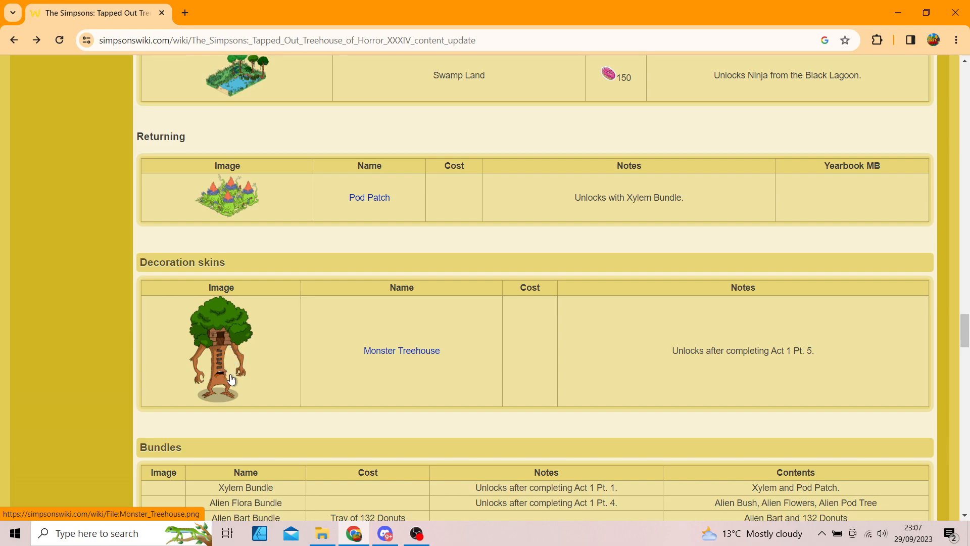
mouse_move(269, 386)
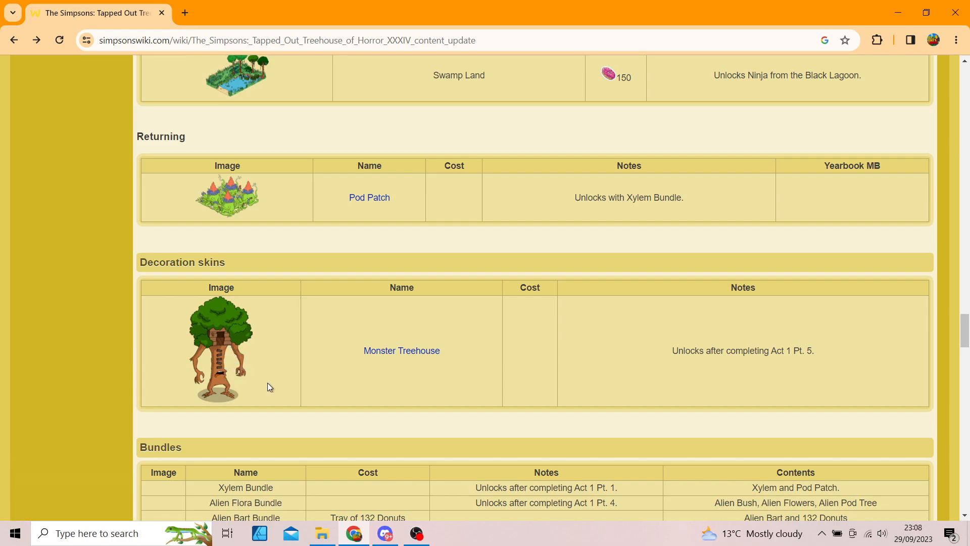
mouse_move(249, 384)
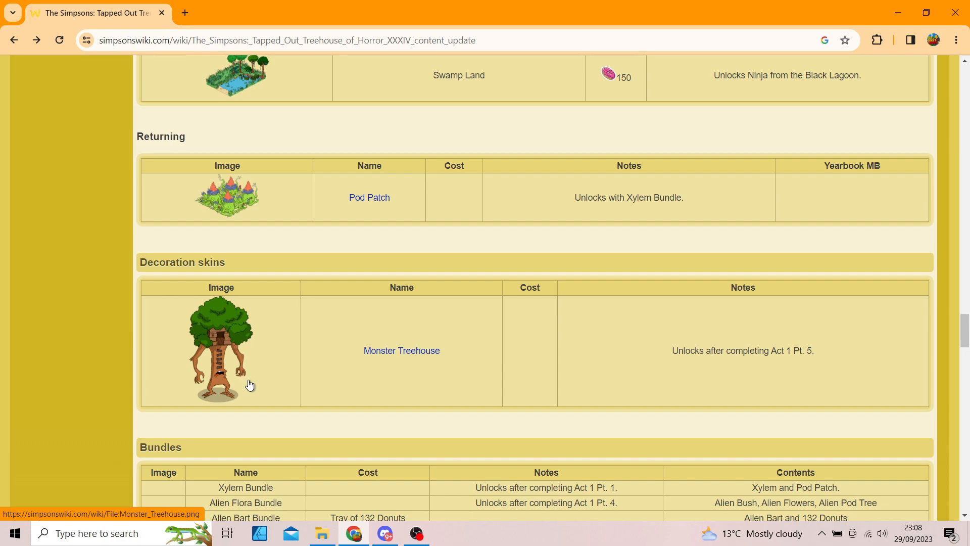
Scroll through the Bundles table to the Consumables table with both Mystery Box Token entries.
scroll("down", 3)
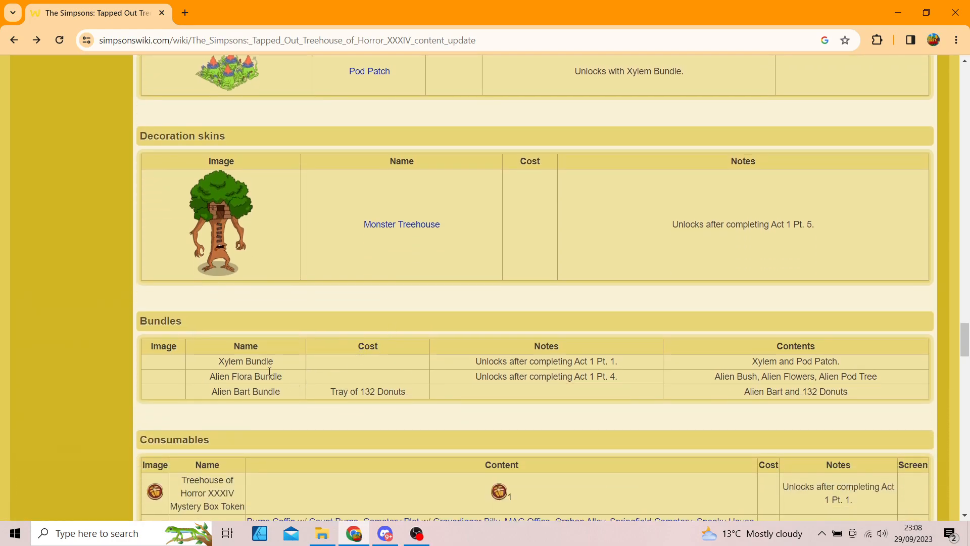
mouse_move(264, 417)
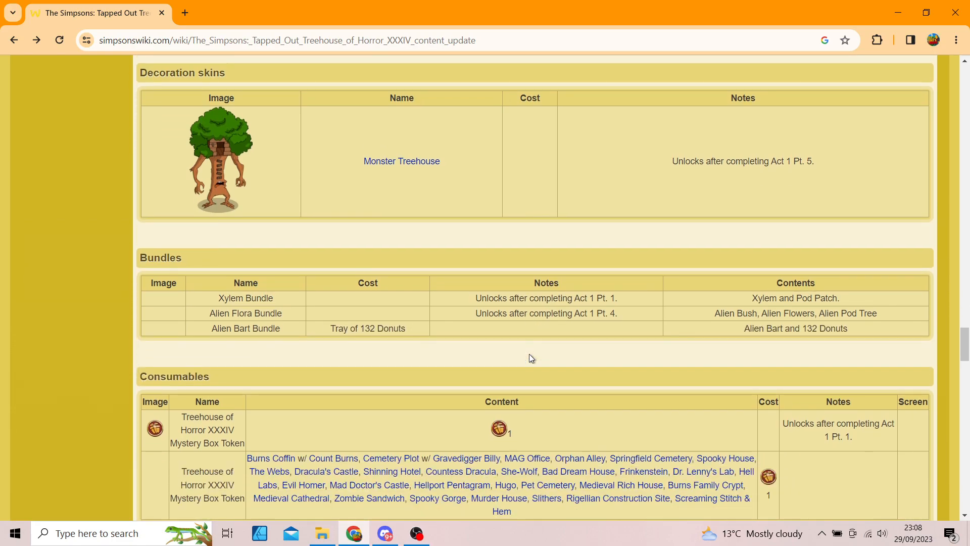
scroll("down", 3)
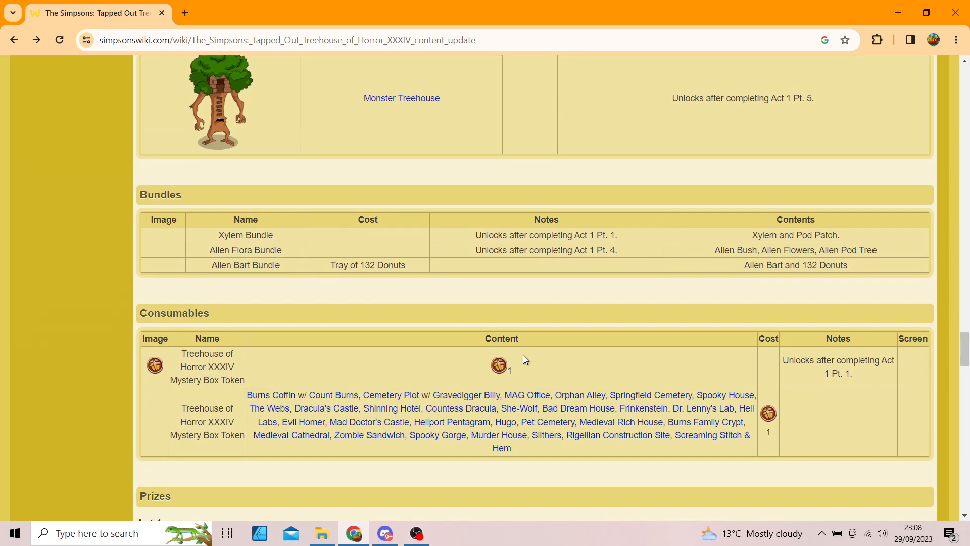
mouse_move(275, 192)
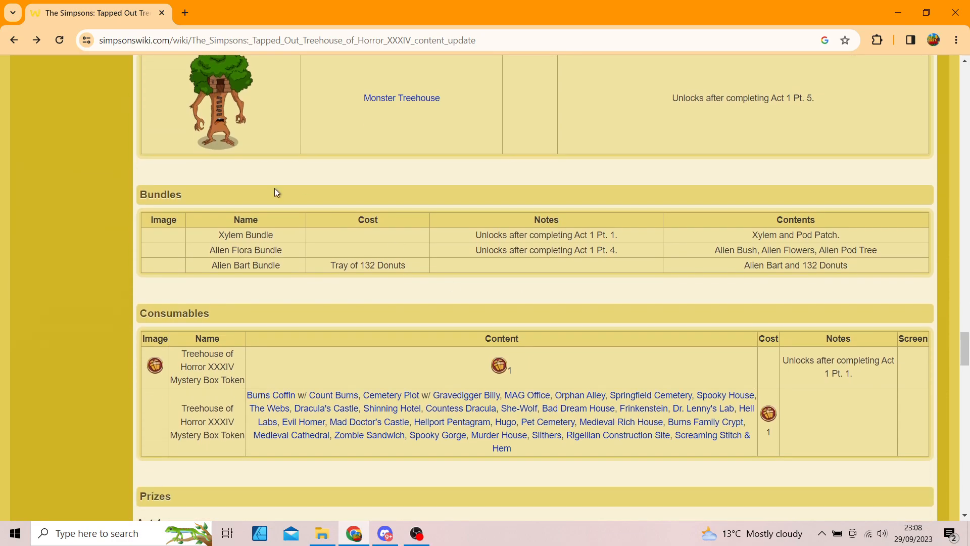
mouse_move(210, 391)
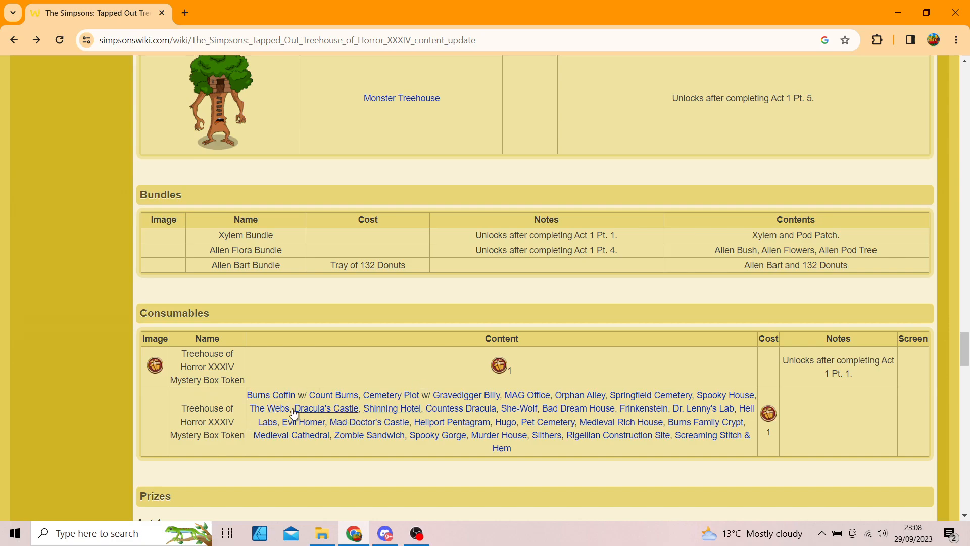
mouse_move(693, 465)
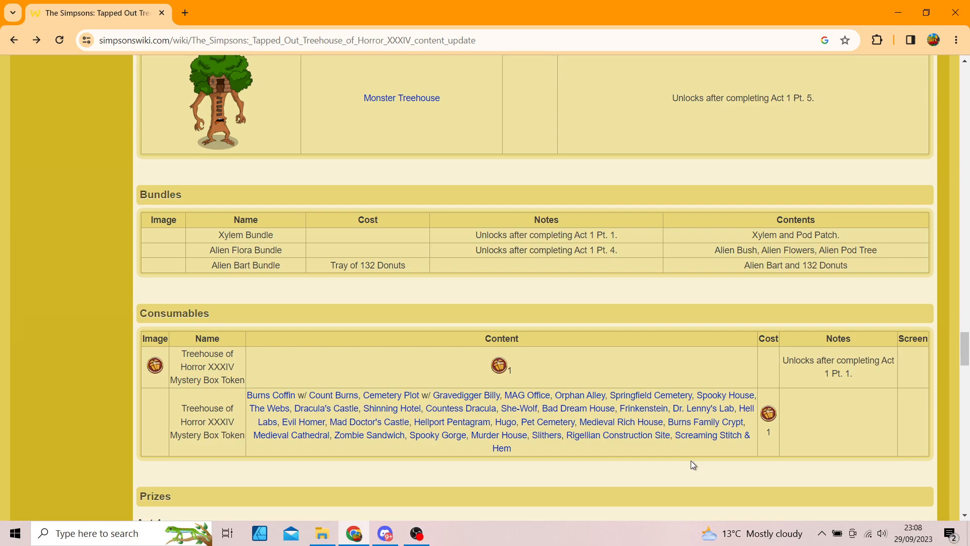
mouse_move(369, 435)
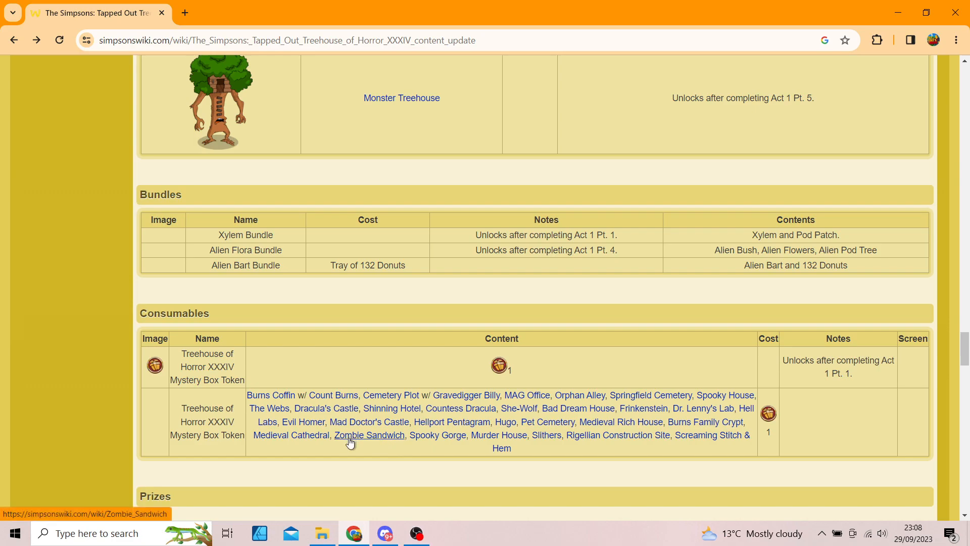
mouse_move(369, 435)
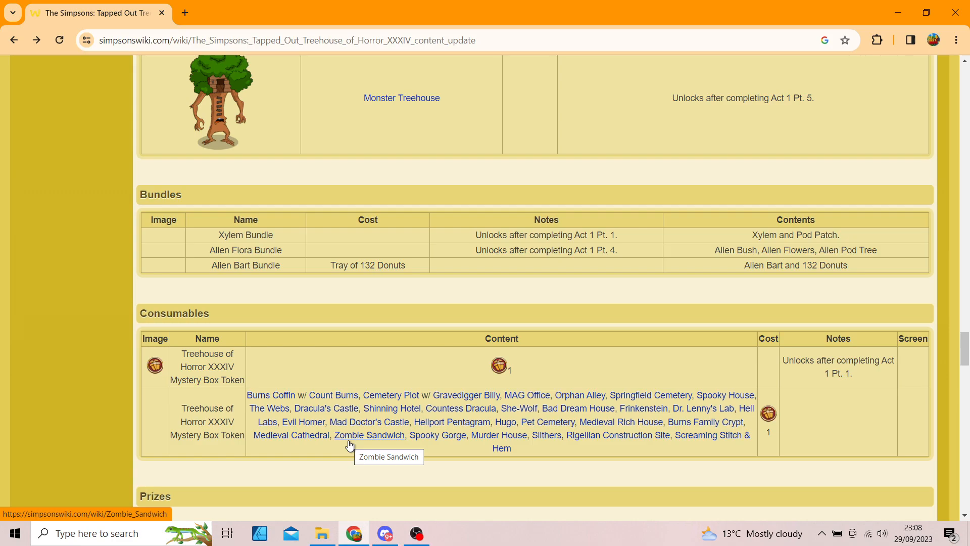
mouse_move(367, 431)
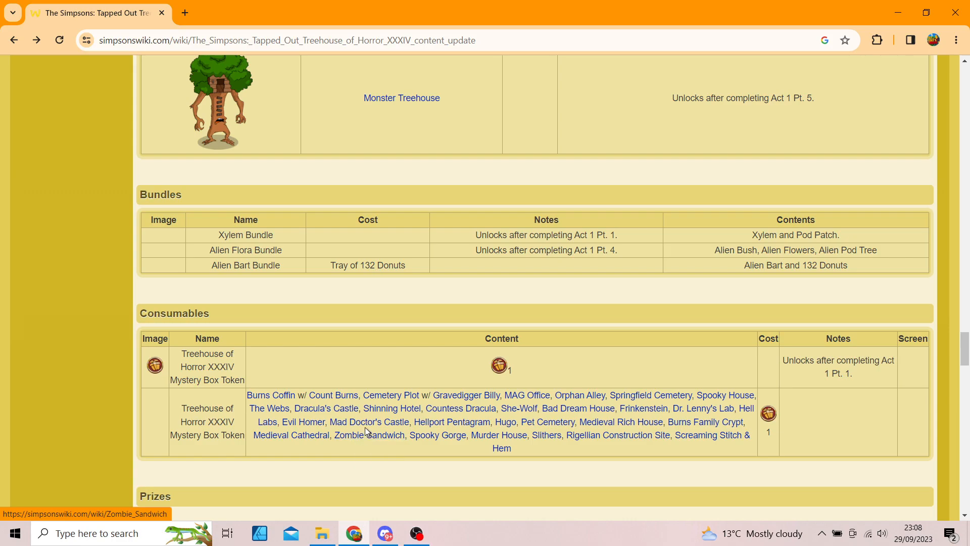
mouse_move(369, 434)
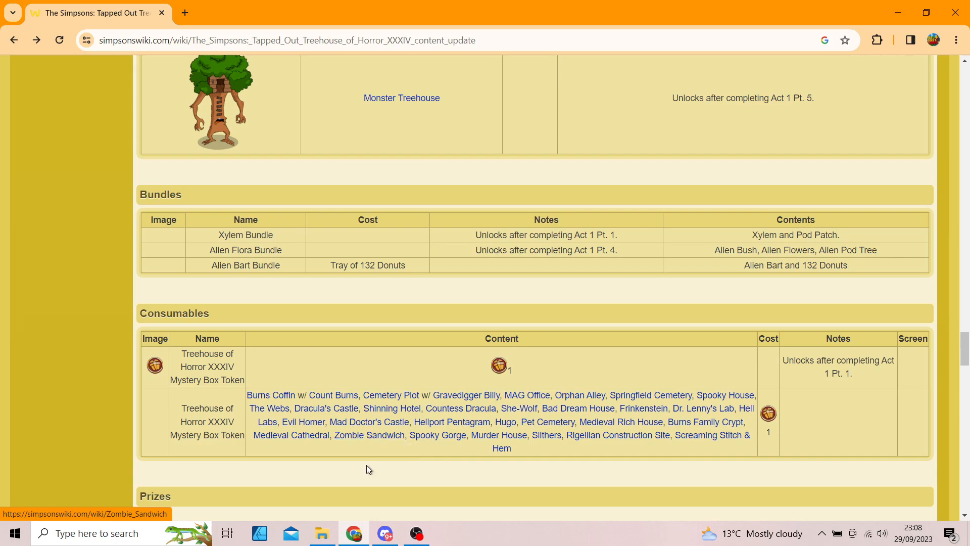
Scroll so the Act 1 Prizes table through Monster Treehouse fills the window.
scroll("down", 3)
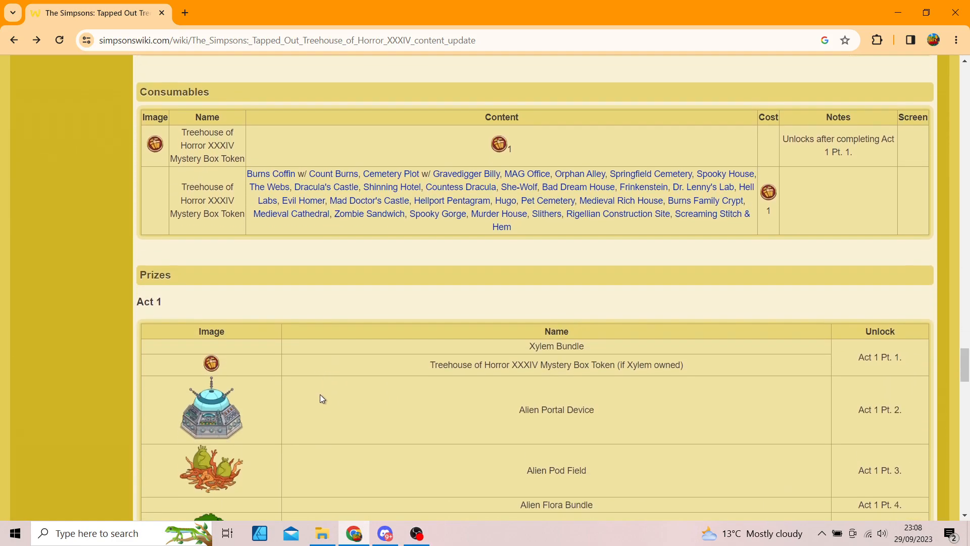
scroll("down", 3)
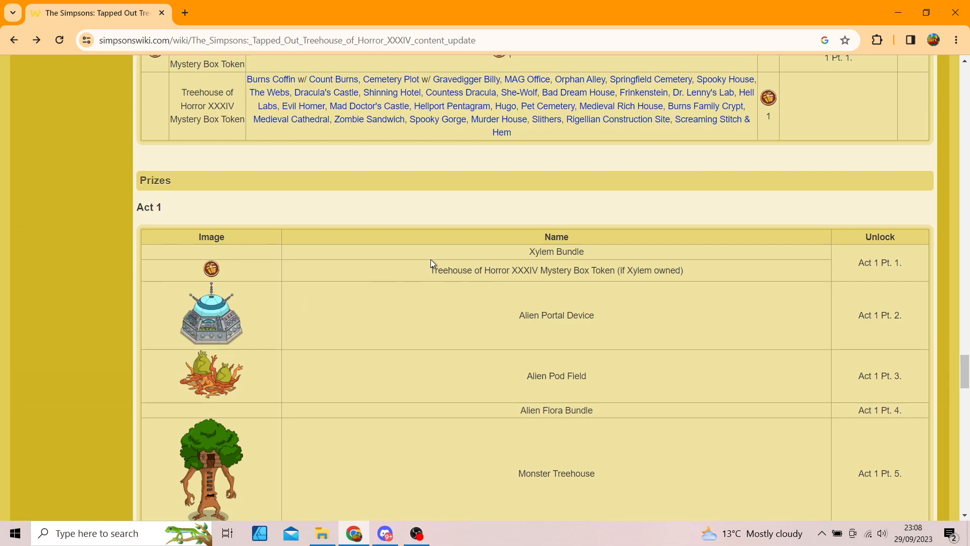
mouse_move(575, 262)
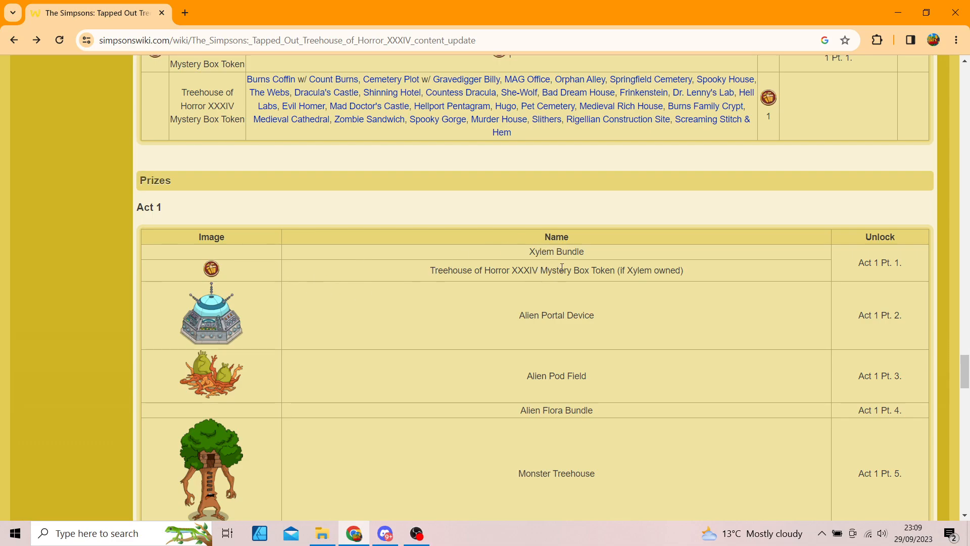
mouse_move(620, 281)
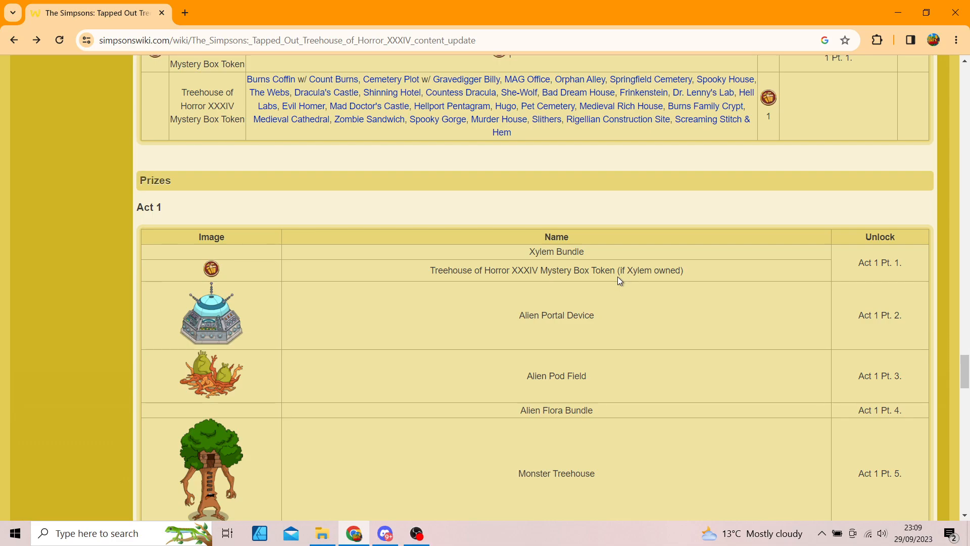
mouse_move(685, 271)
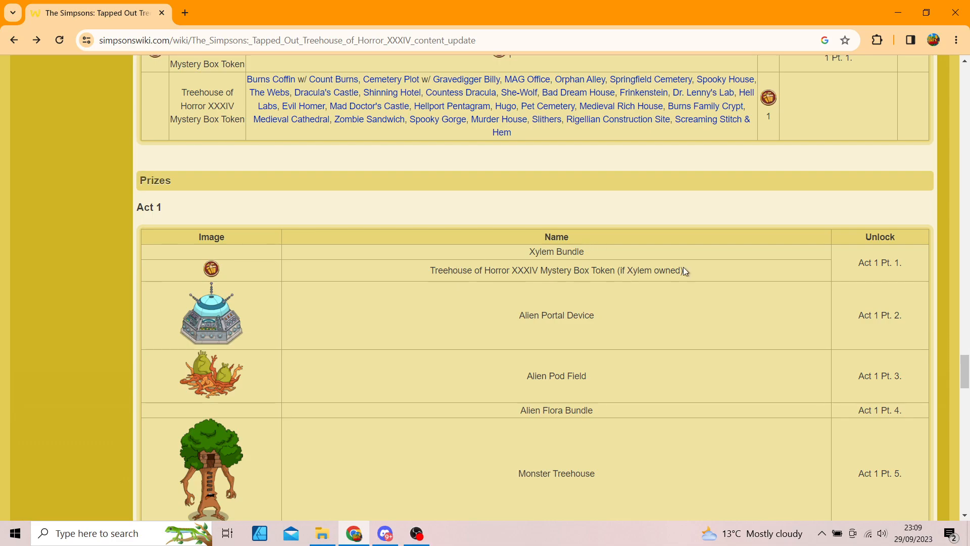
mouse_move(428, 297)
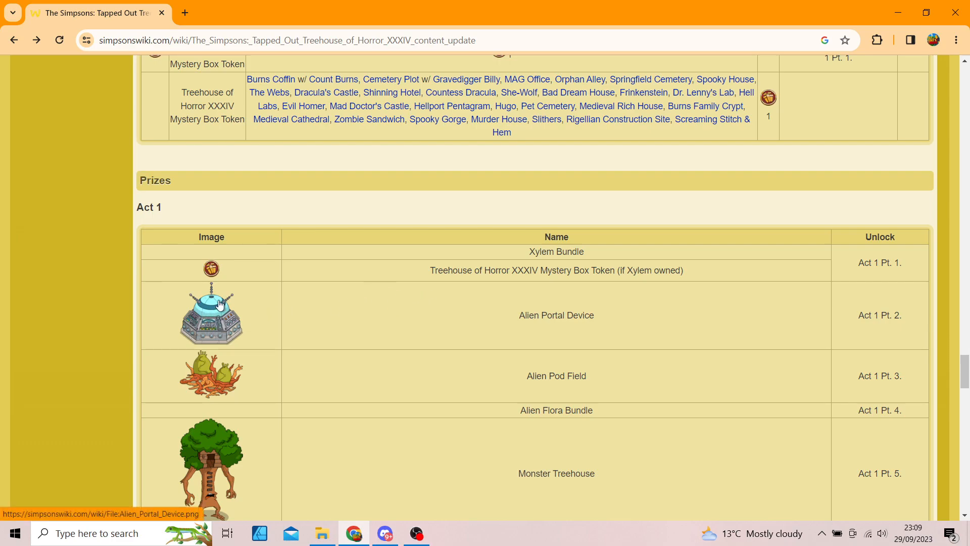
scroll("down", 3)
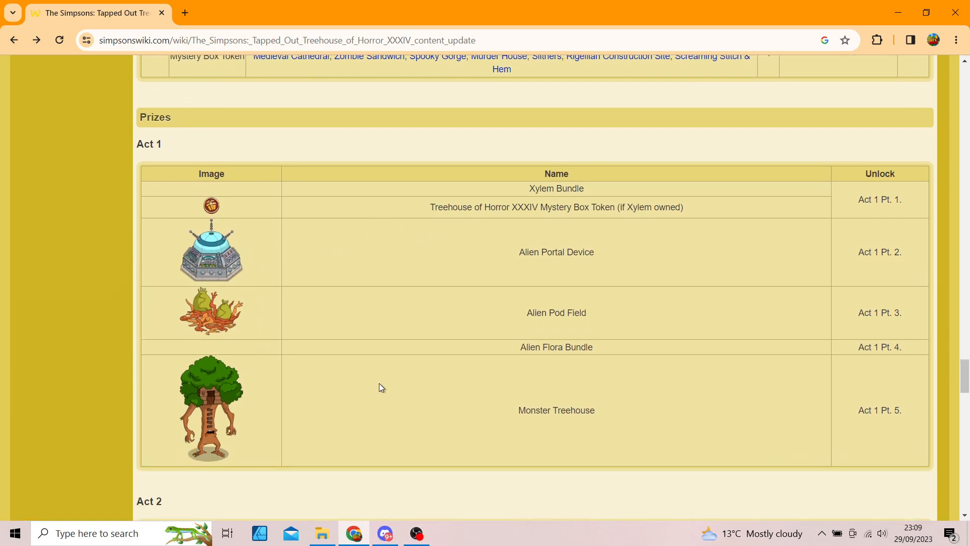
mouse_move(588, 360)
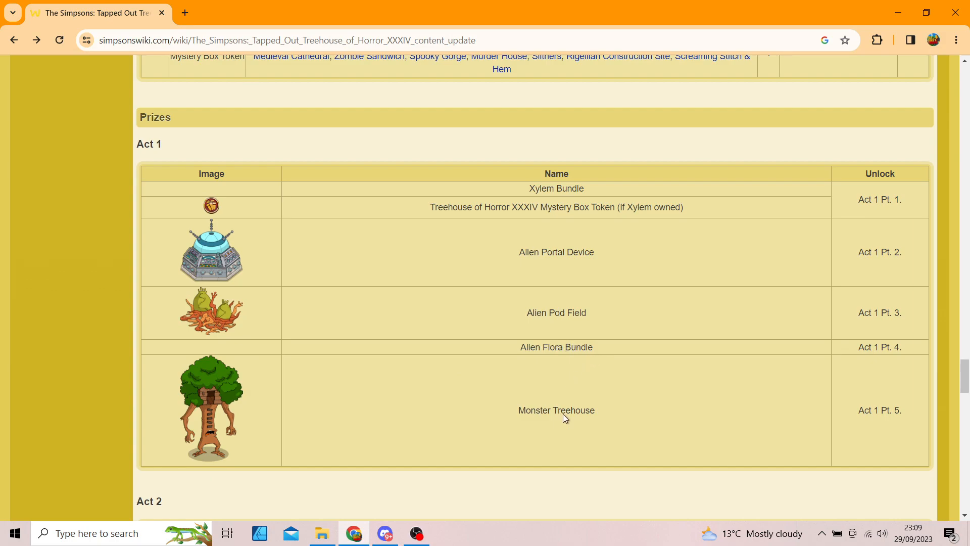
mouse_move(615, 345)
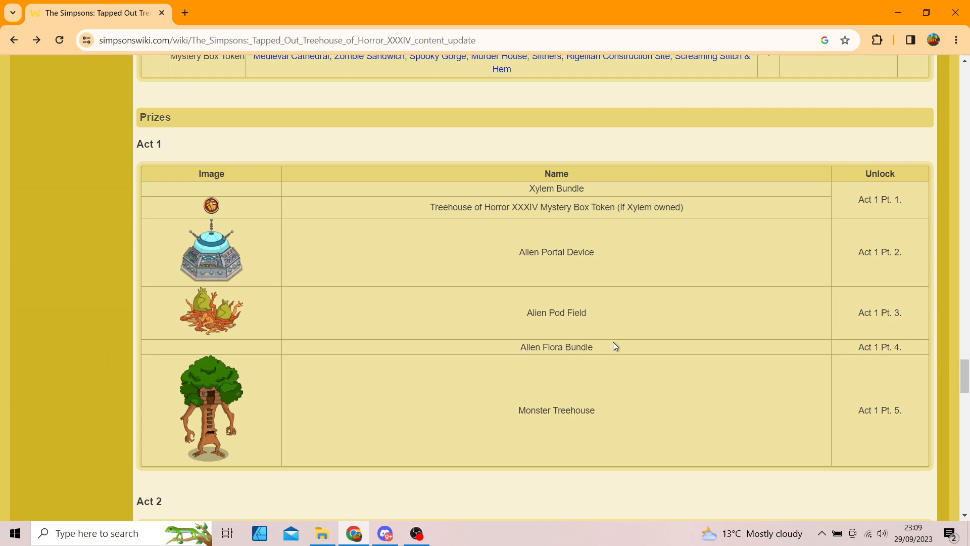
mouse_move(686, 236)
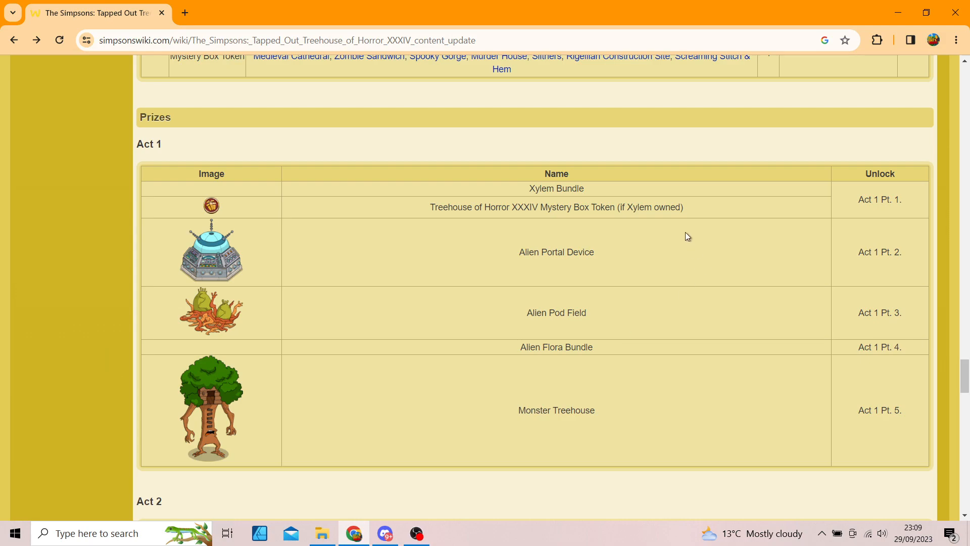
Scroll through the Act 2 Prizes table from Angry Christmas Trees to Taekwon Dracula.
scroll("down", 3)
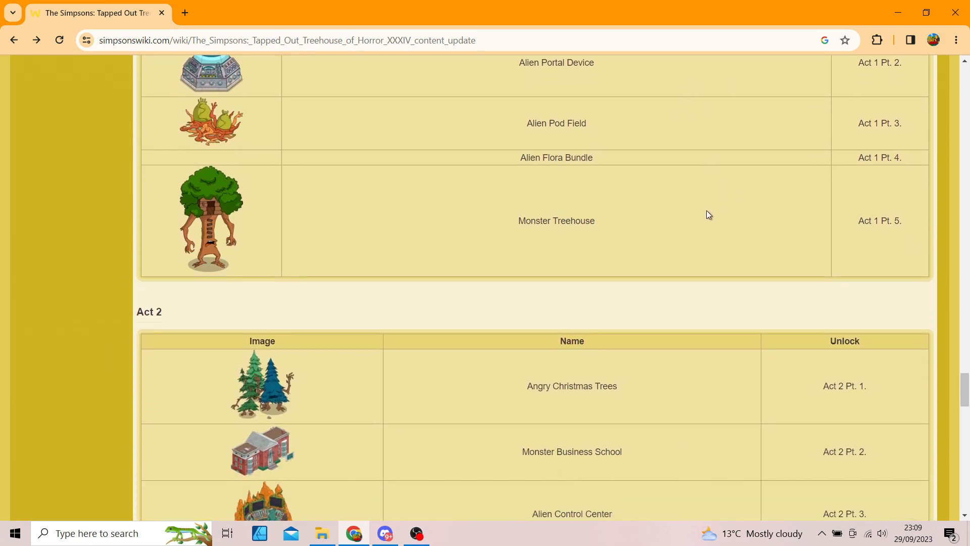
scroll("down", 3)
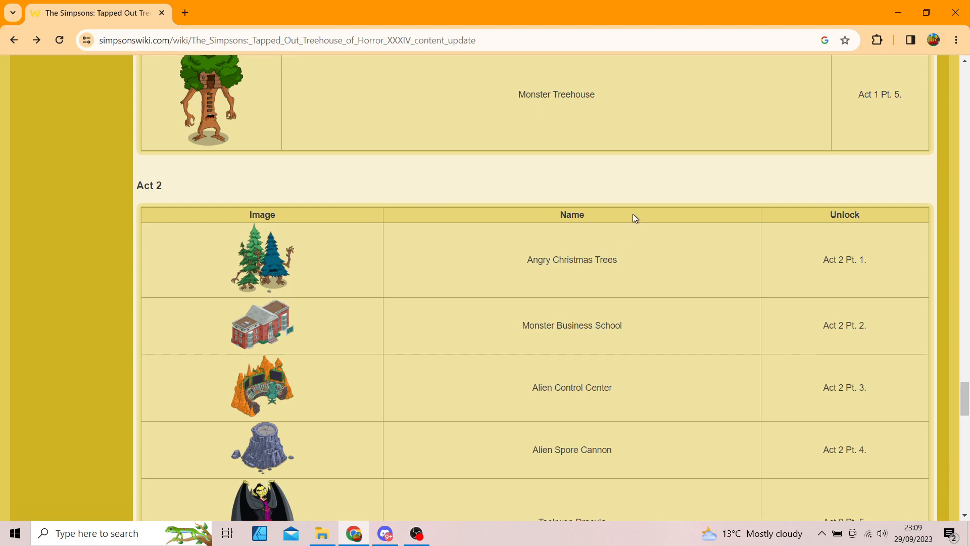
mouse_move(584, 285)
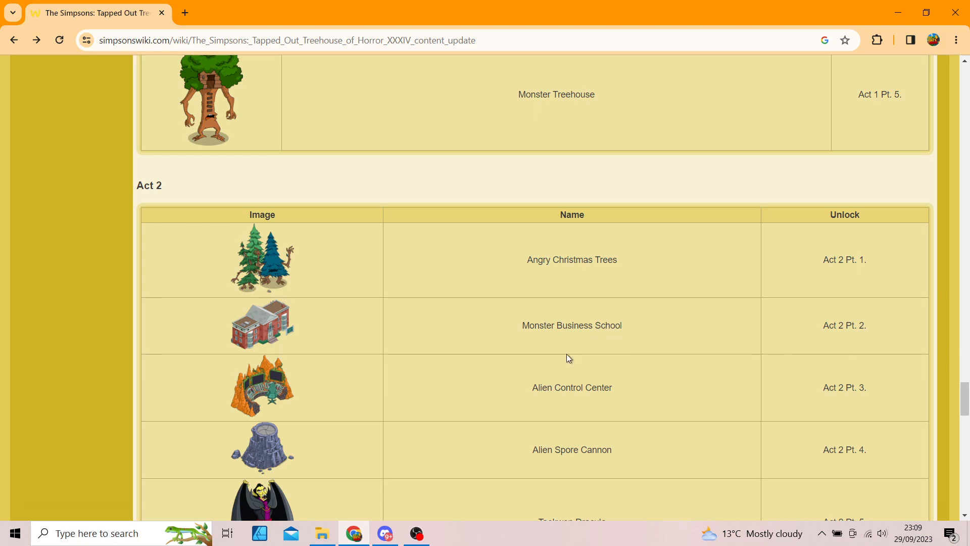
mouse_move(570, 424)
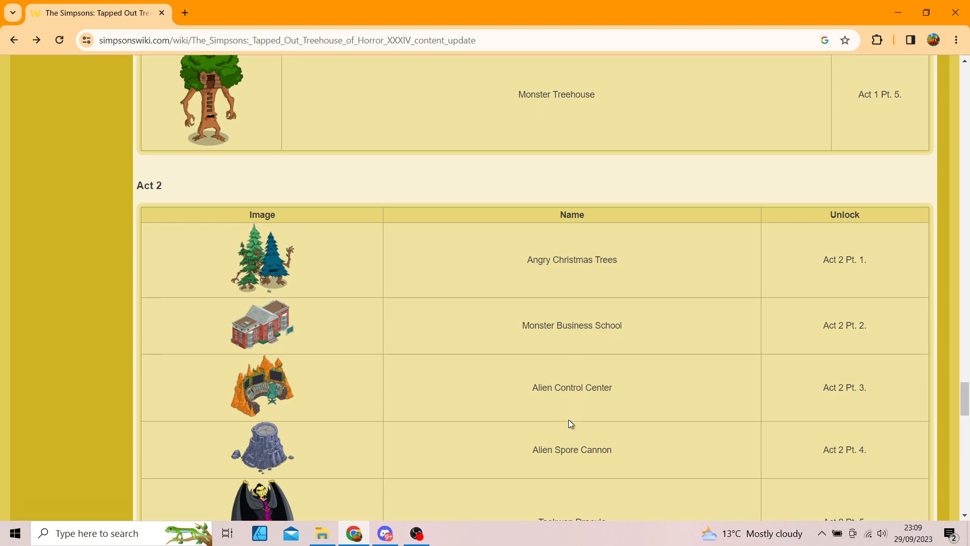
scroll("down", 3)
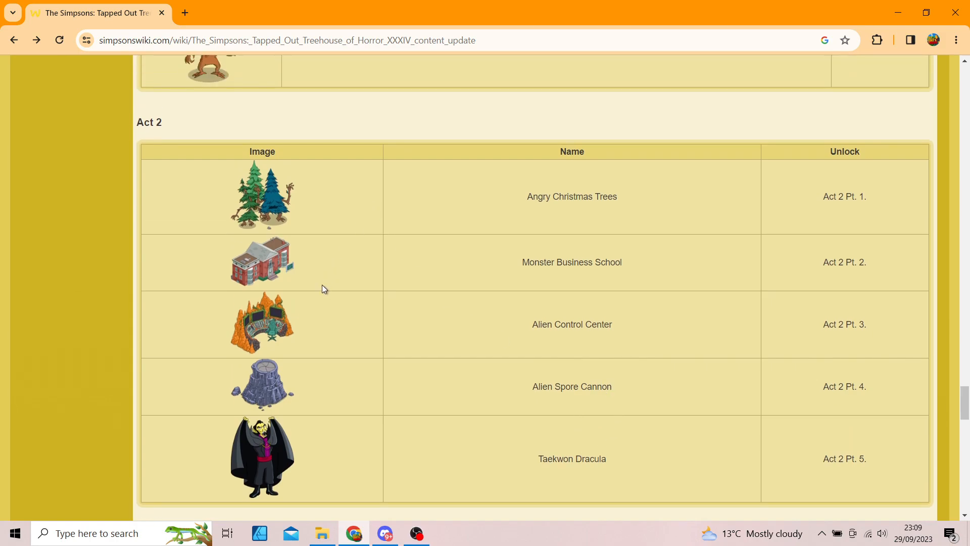
mouse_move(315, 339)
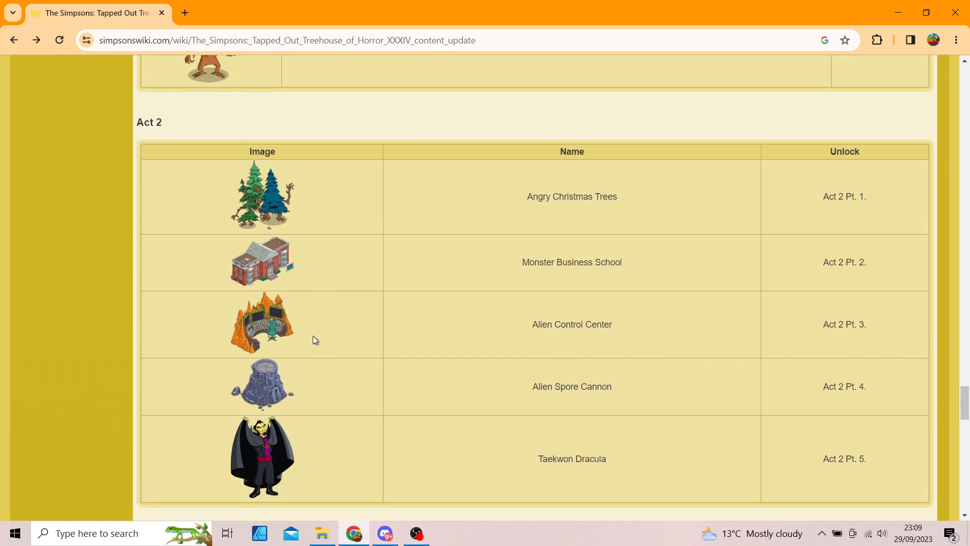
Scroll to the Act 3 Prizes table, Old Country House through Chainsaw Willie.
scroll("down", 3)
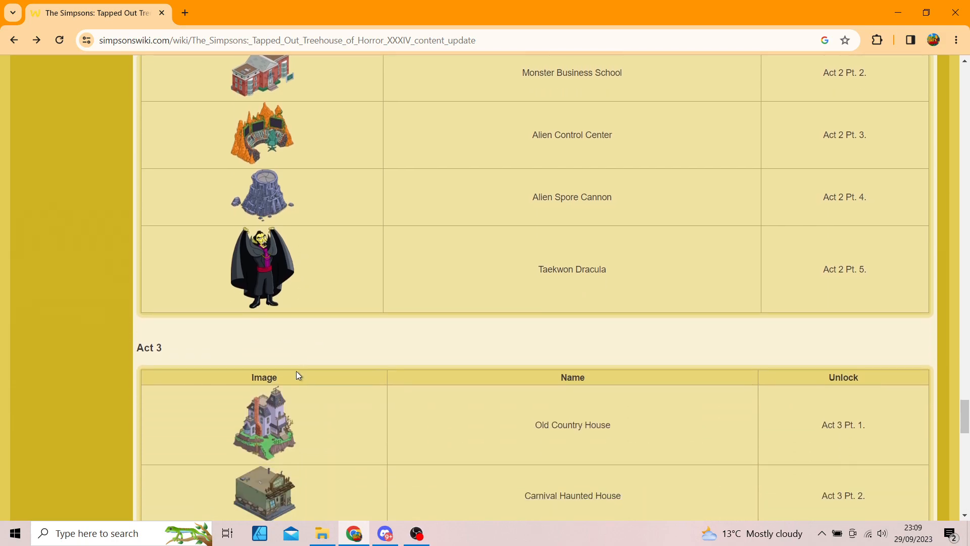
scroll("down", 3)
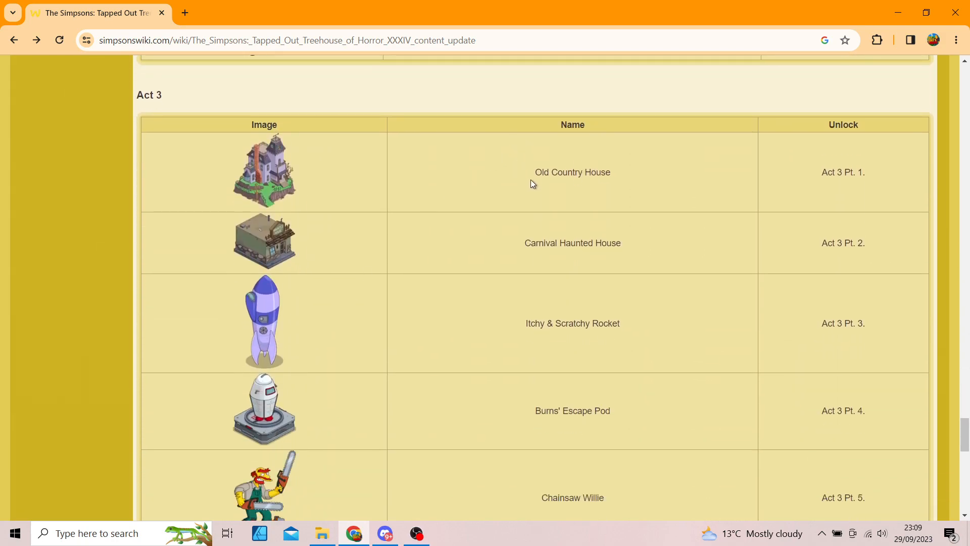
mouse_move(565, 220)
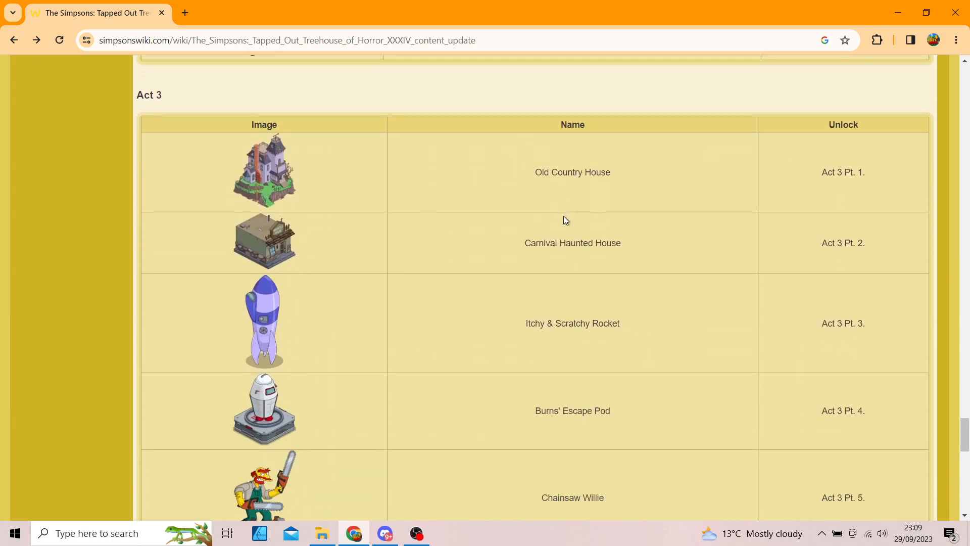
mouse_move(570, 264)
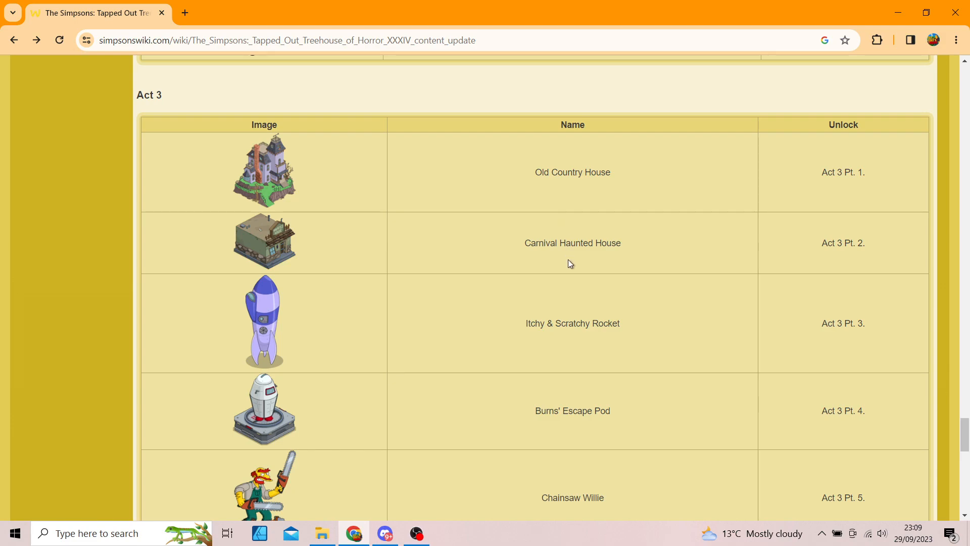
mouse_move(601, 326)
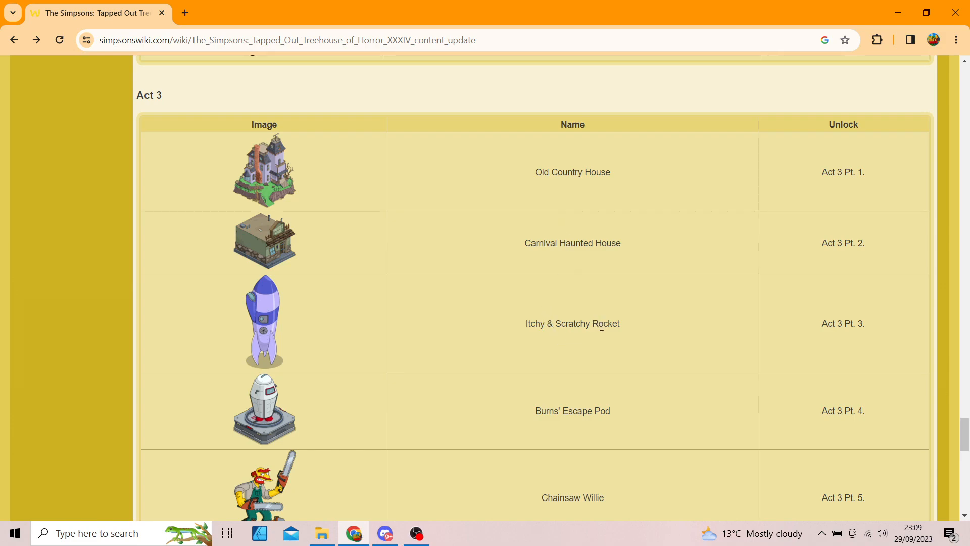
scroll("down", 3)
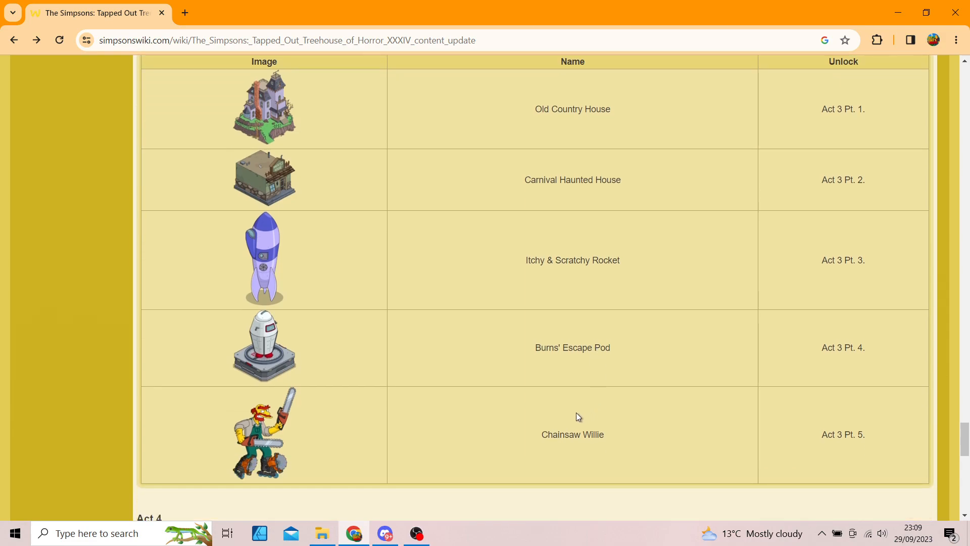
scroll("up", 3)
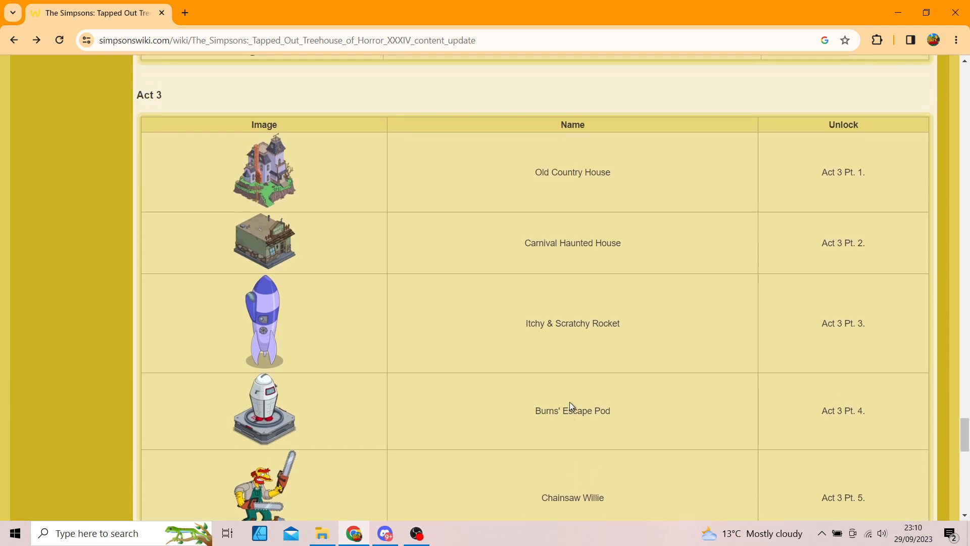
mouse_move(570, 321)
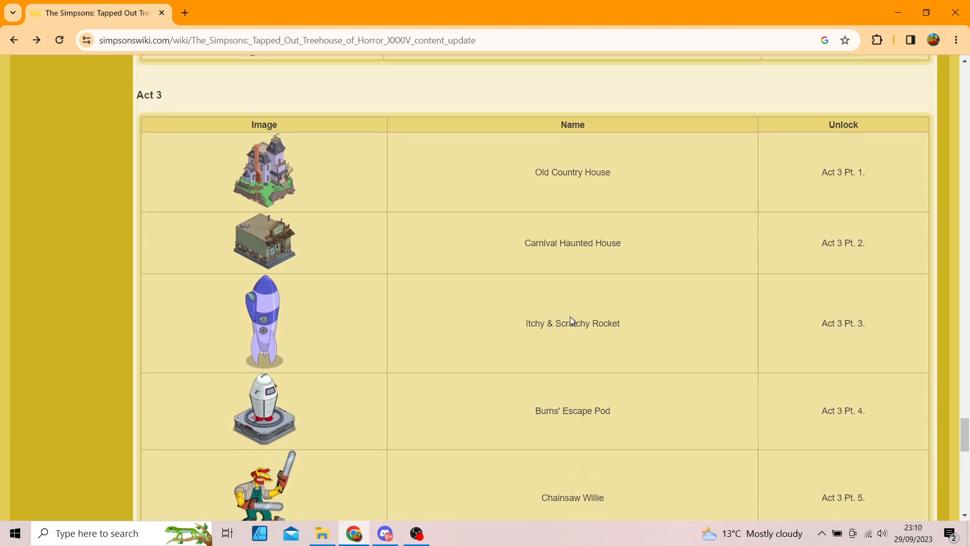
Scroll past Act 3 to show Act 4 prizes from Springfield STEM Academy to Monster Hunter Homer.
scroll("down", 3)
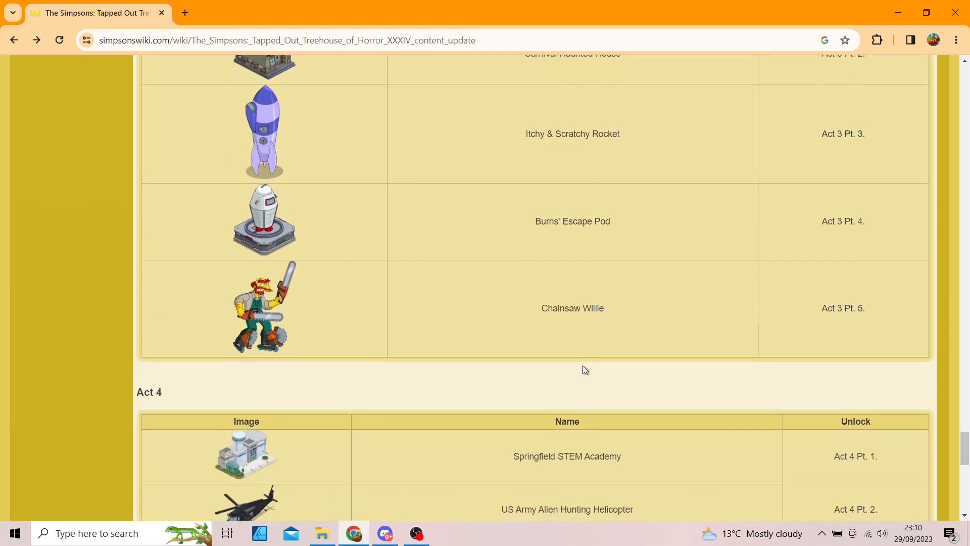
scroll("down", 3)
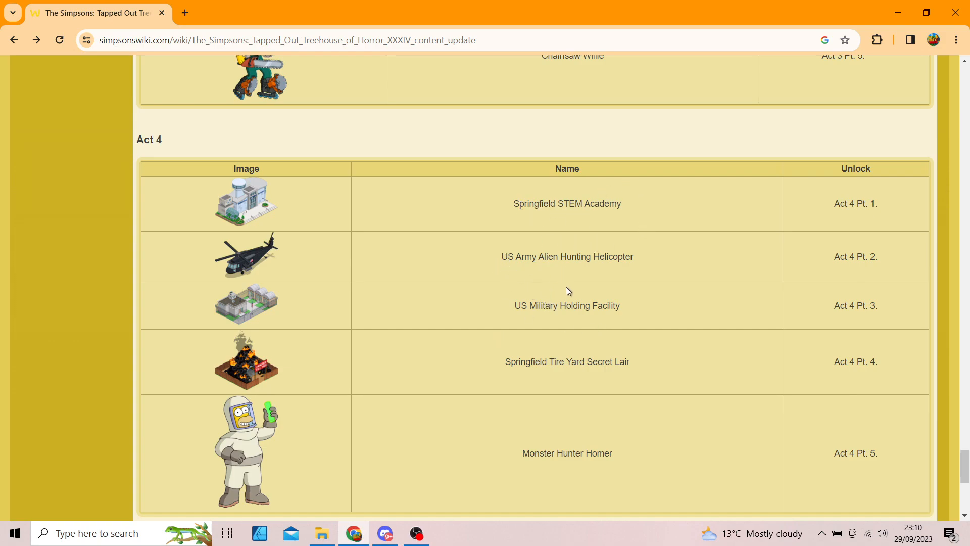
mouse_move(642, 384)
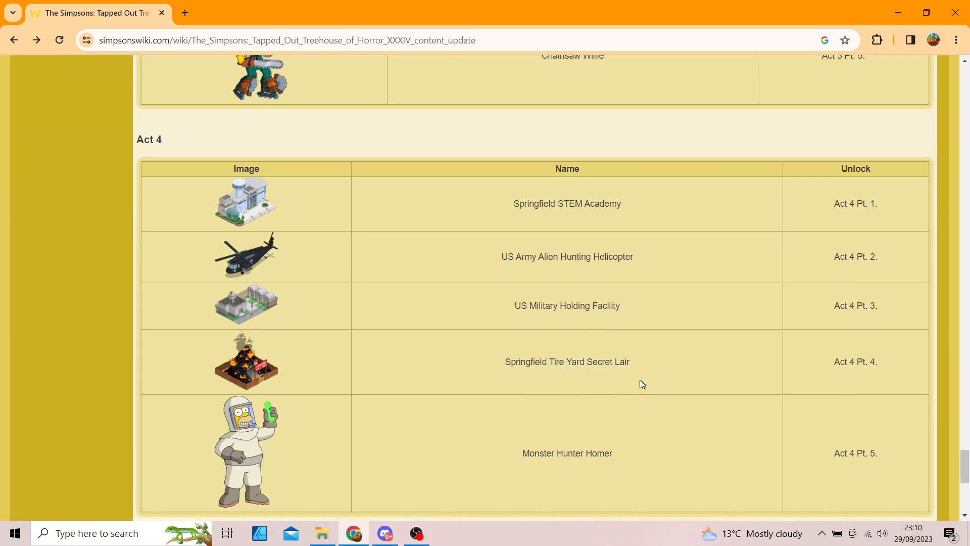
mouse_move(584, 471)
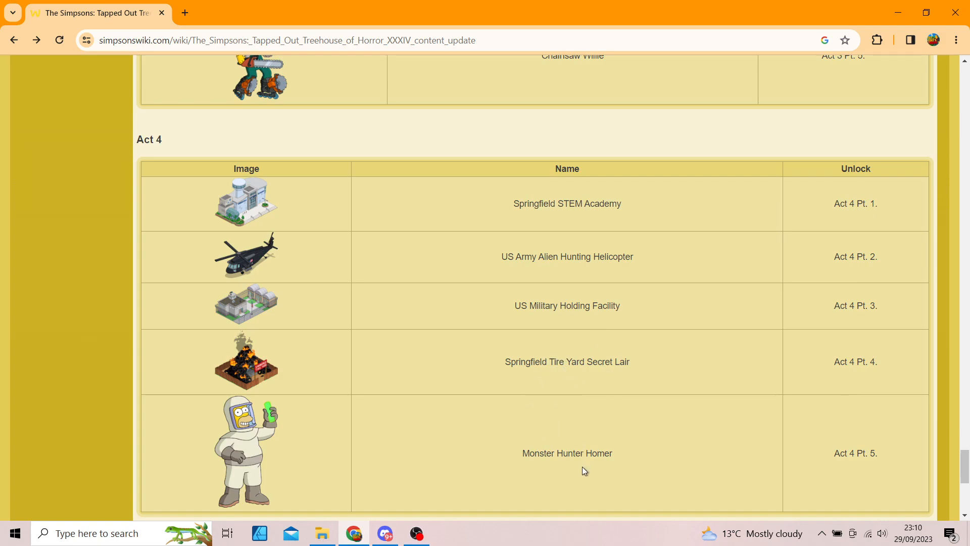
scroll("down", 3)
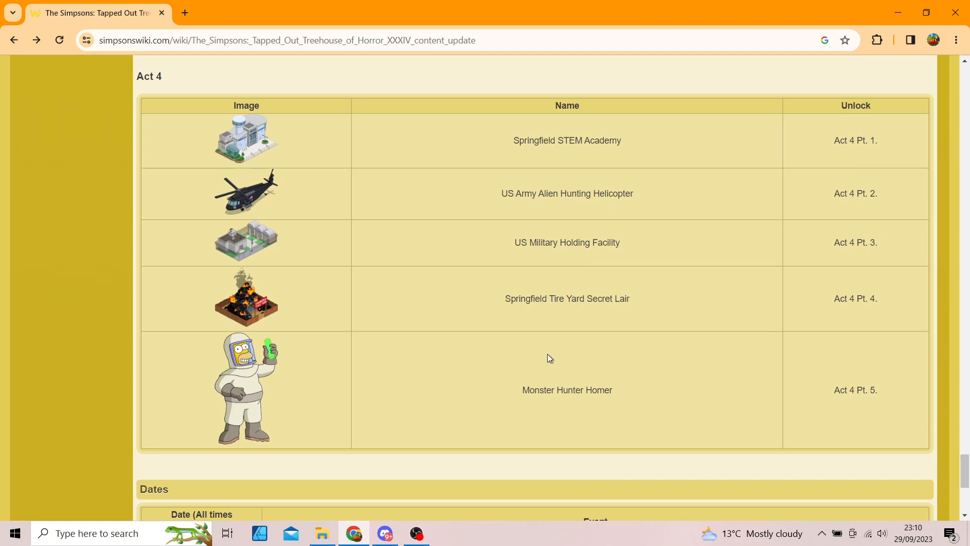
Scroll to the Dates table and Sources, then back up to the Consumables table.
scroll("down", 3)
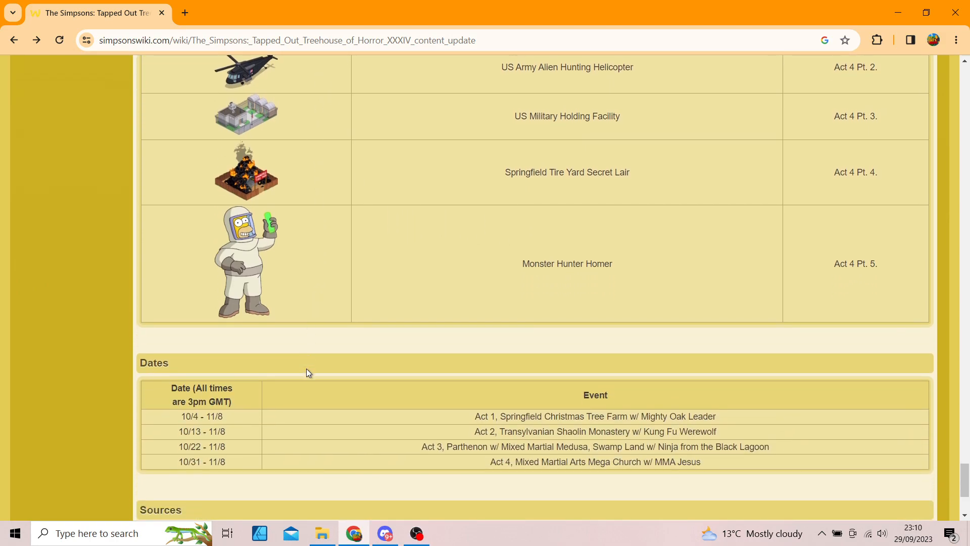
scroll("down", 3)
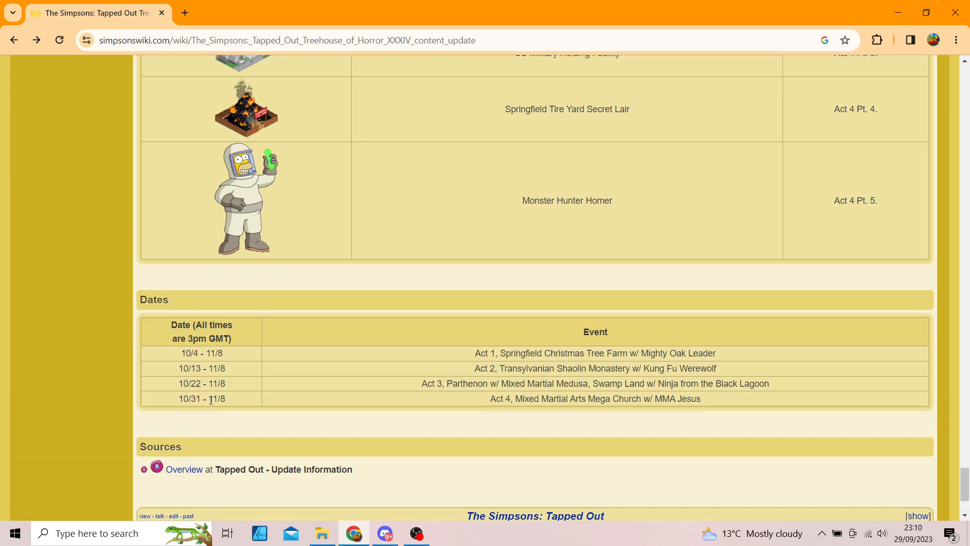
mouse_move(178, 375)
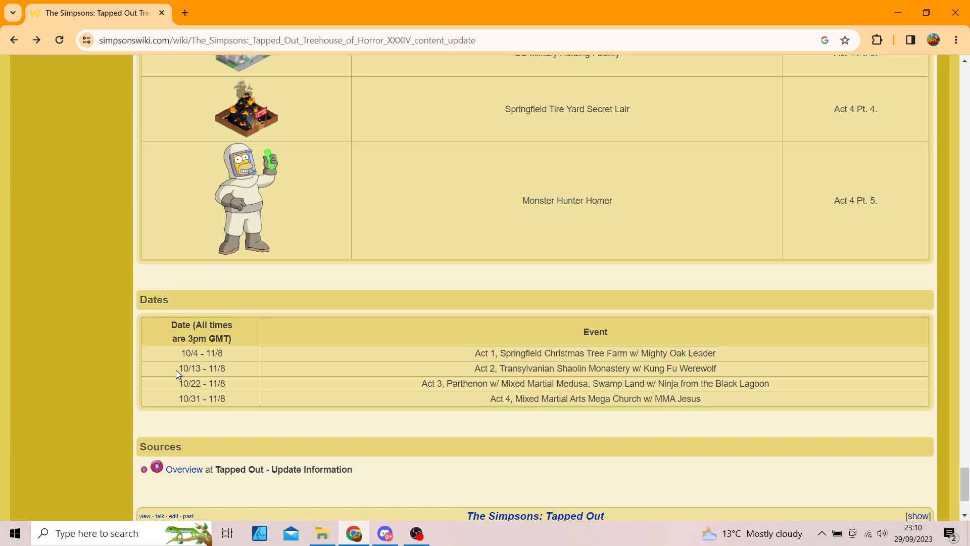
mouse_move(210, 396)
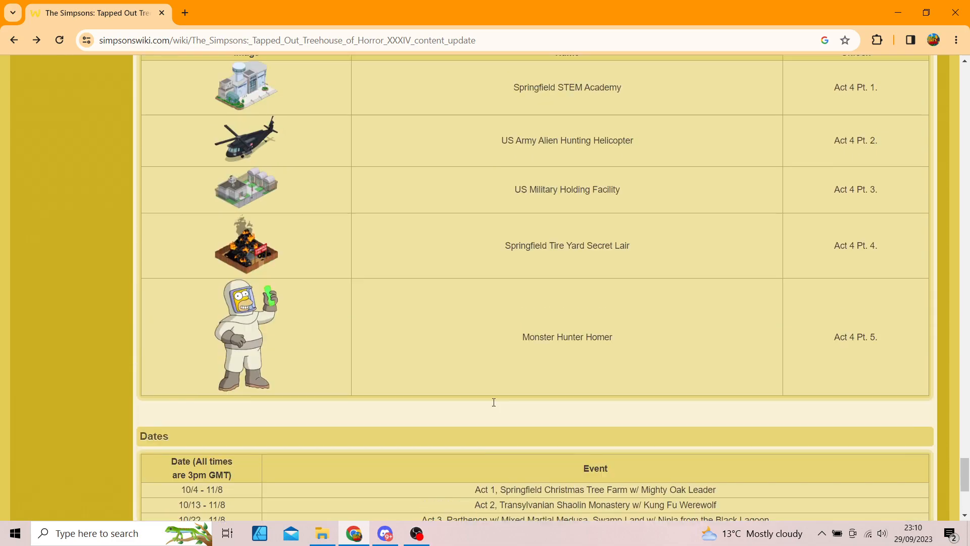
scroll("down", 3)
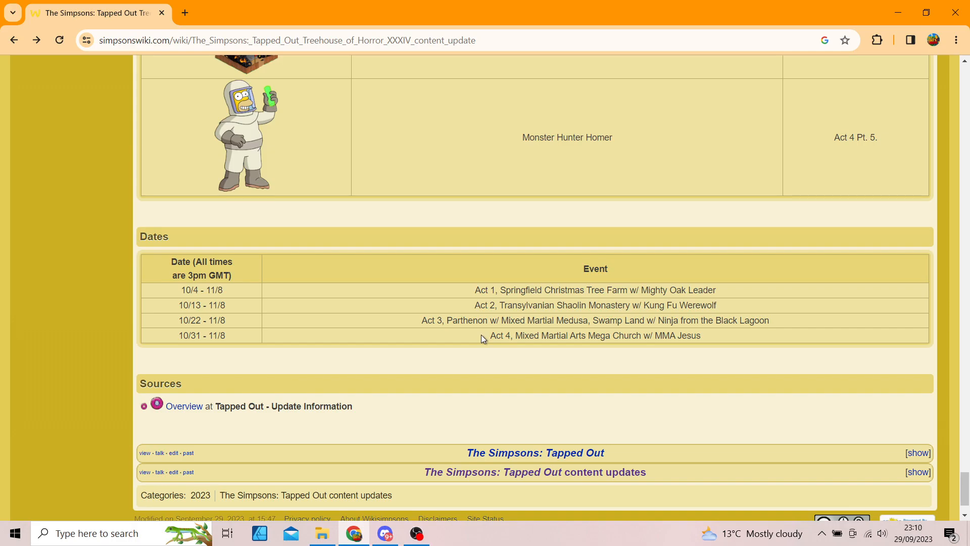
scroll("down", 3)
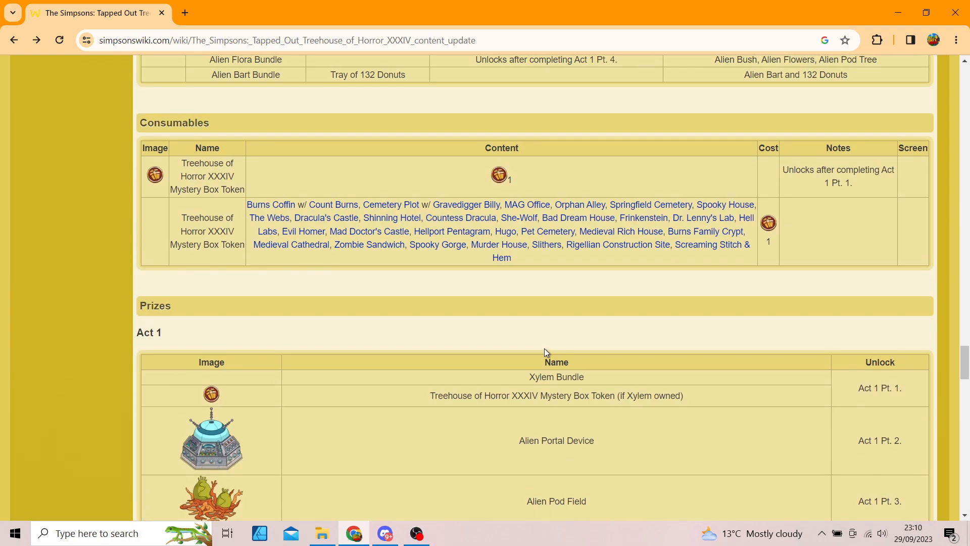
Scroll up to the article top with the event description, Contents box and Note.
scroll("down", 3)
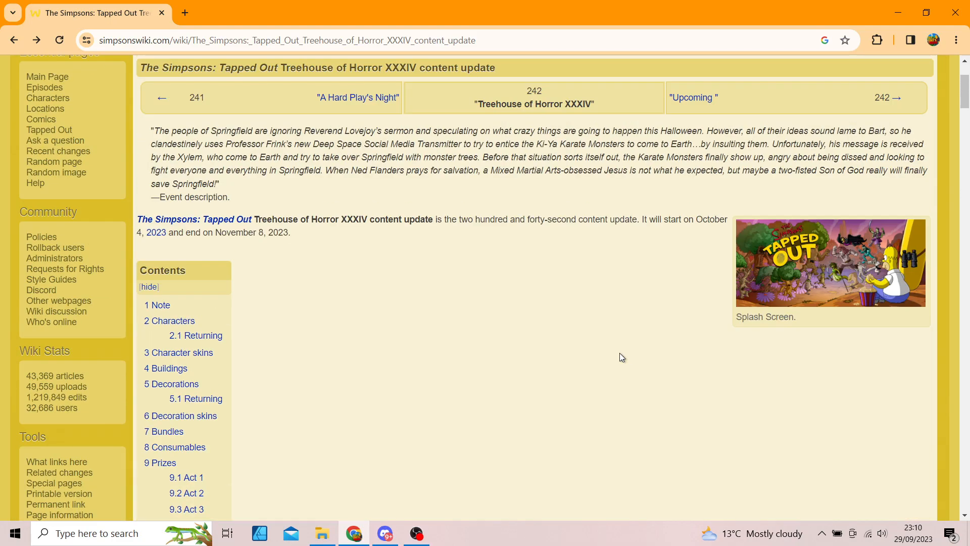
scroll("down", 3)
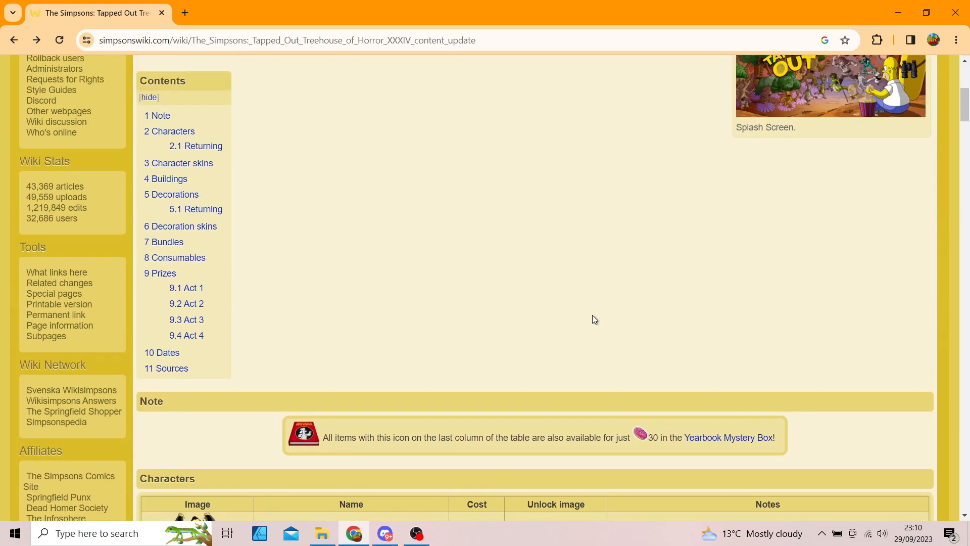